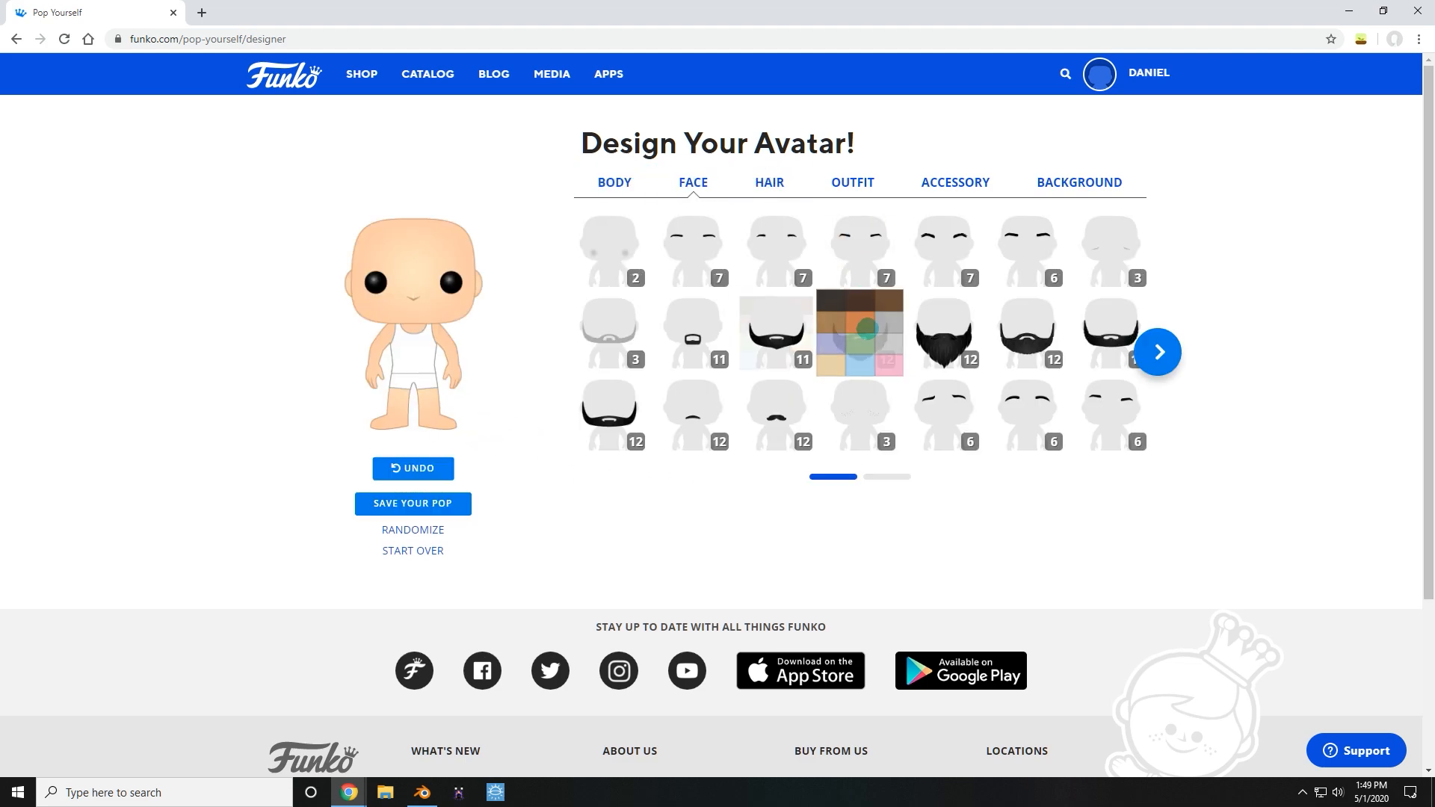
Give the avatar a brown beard, brown hair, black top, white pants and headphones, then begin saving.
click(857, 332)
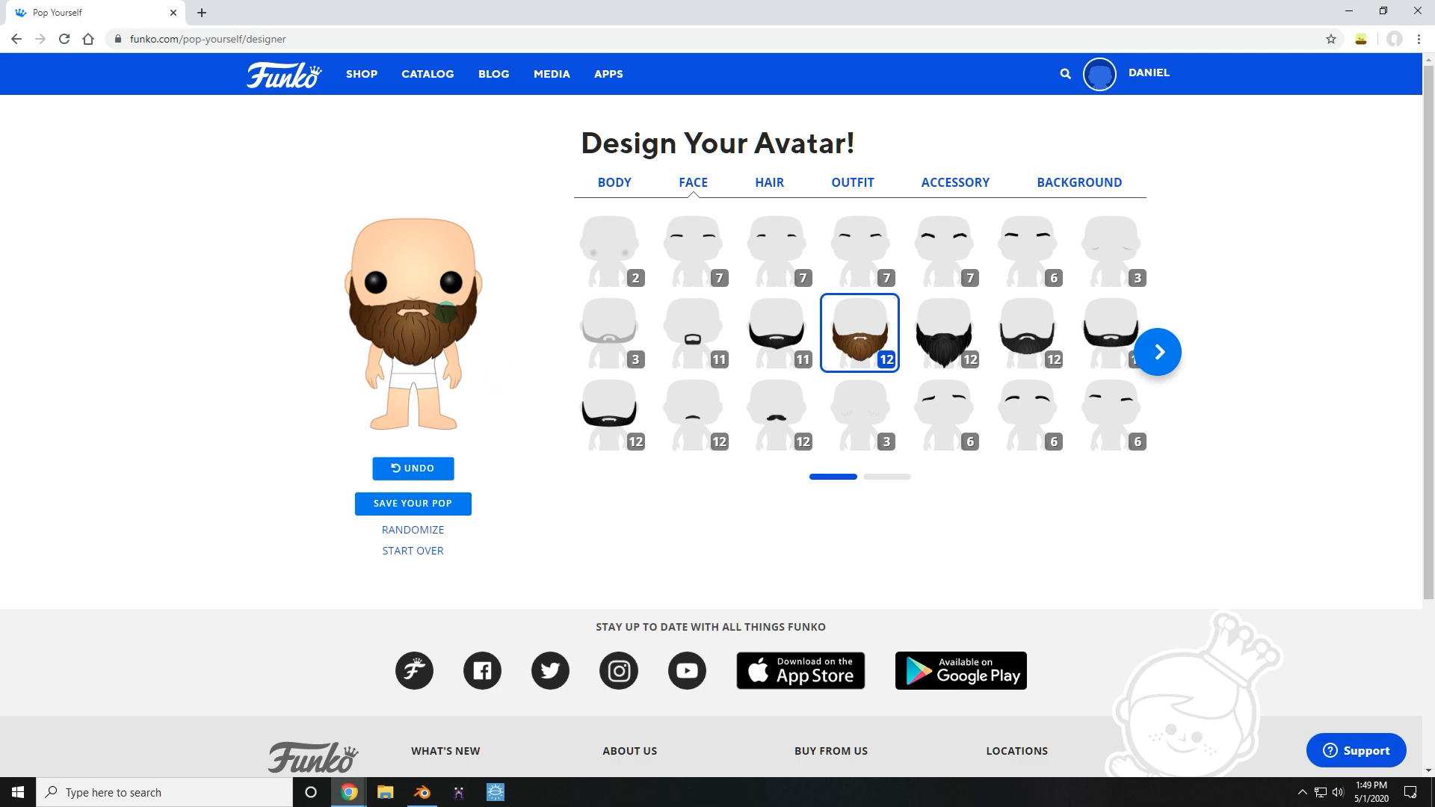
click(955, 183)
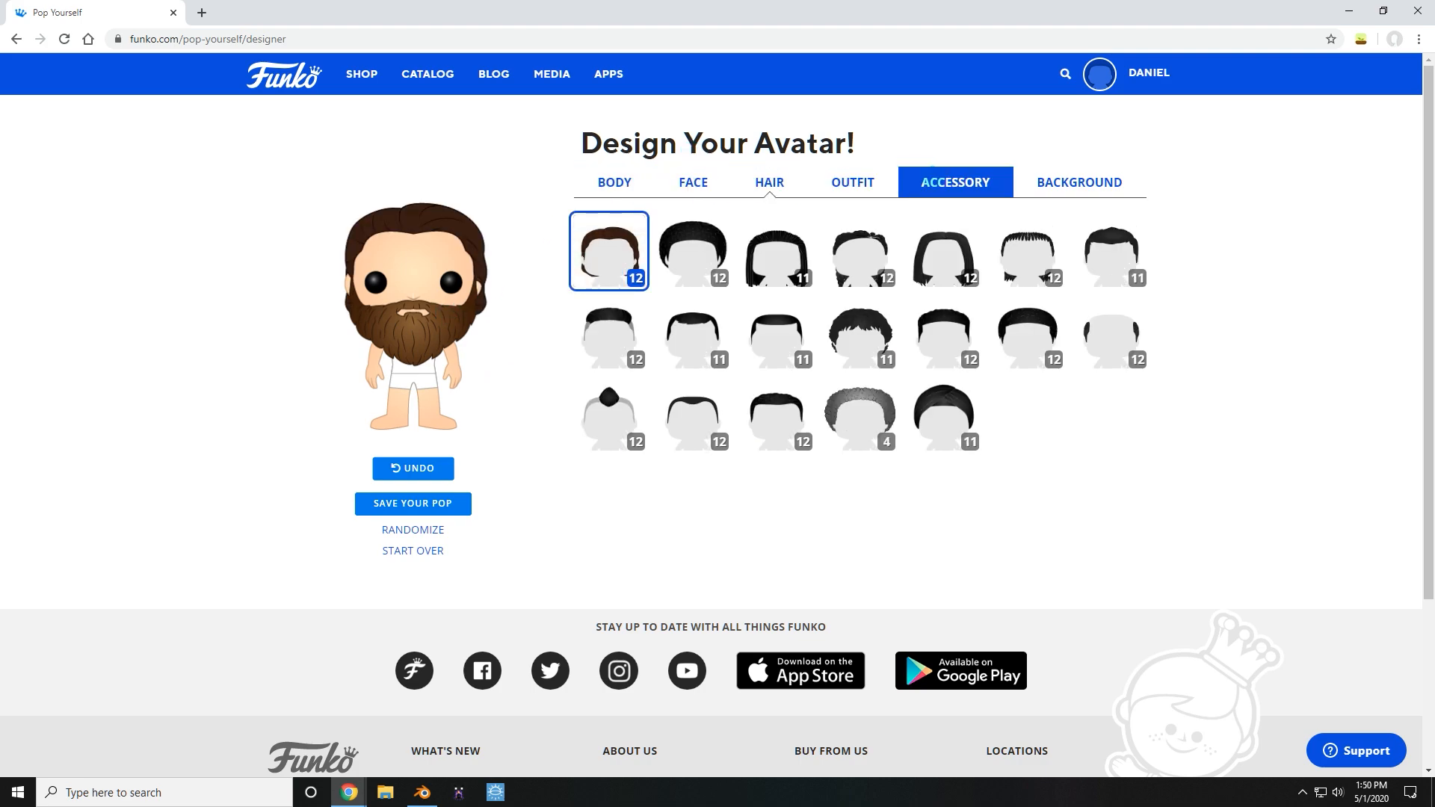
click(850, 183)
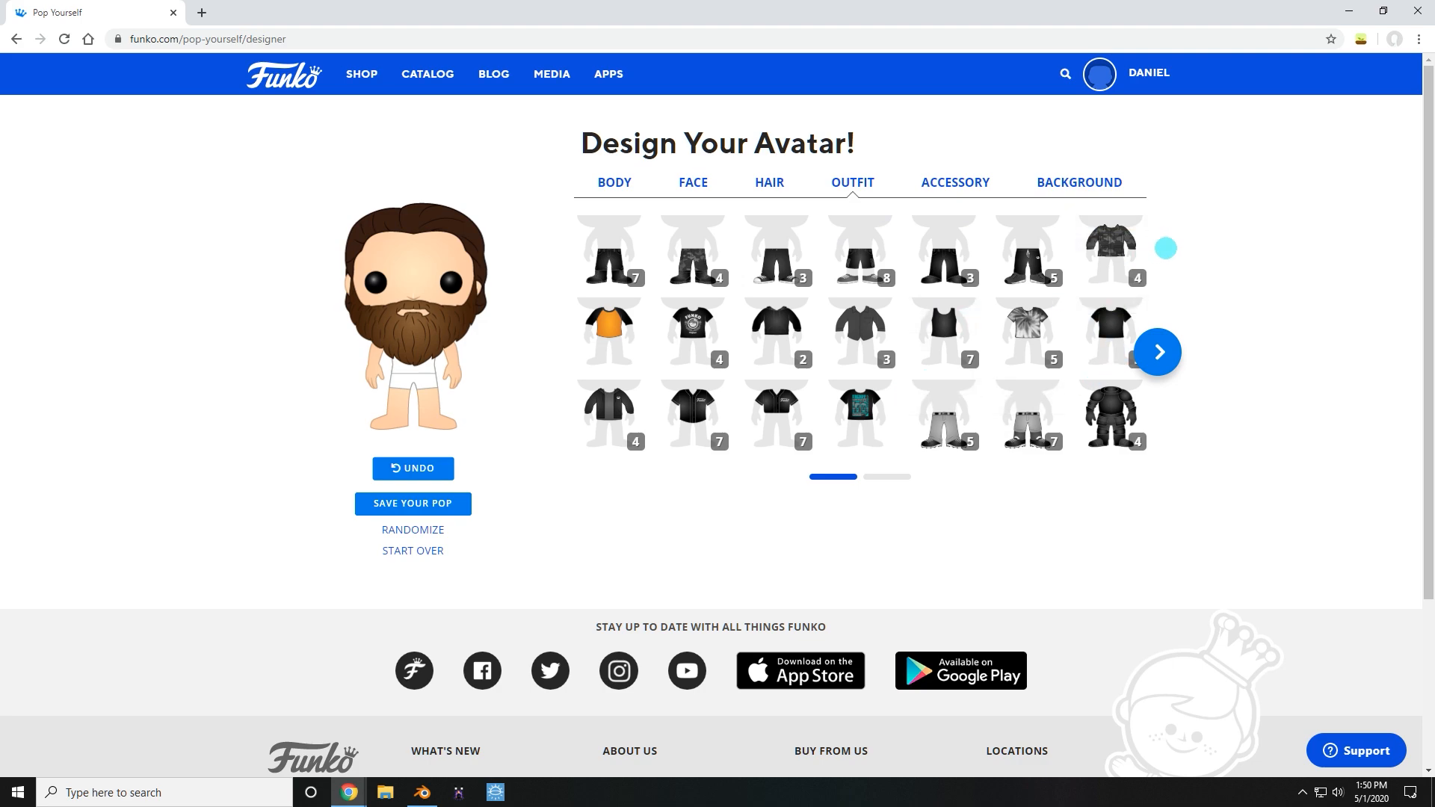
click(955, 182)
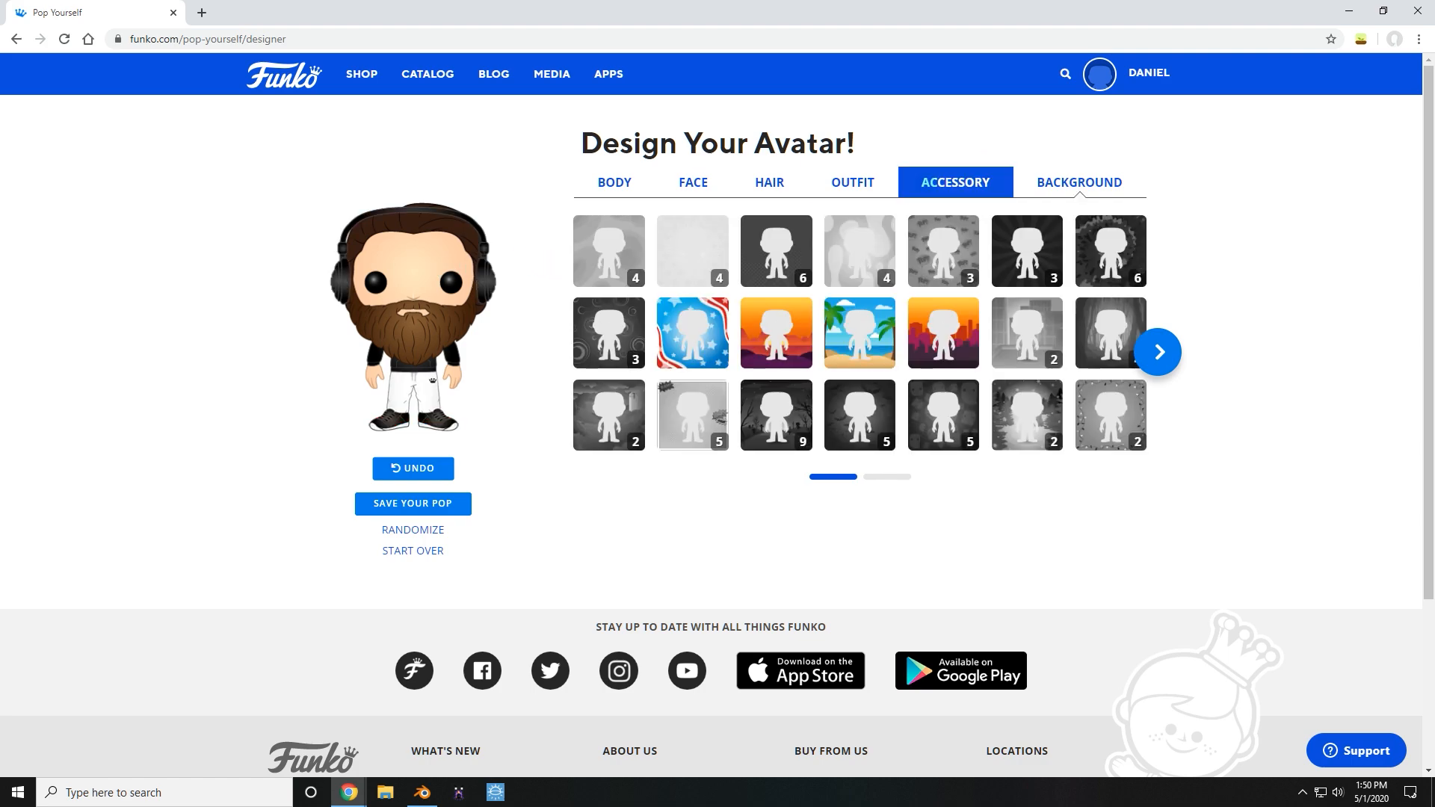
click(1077, 182)
text(Denial)
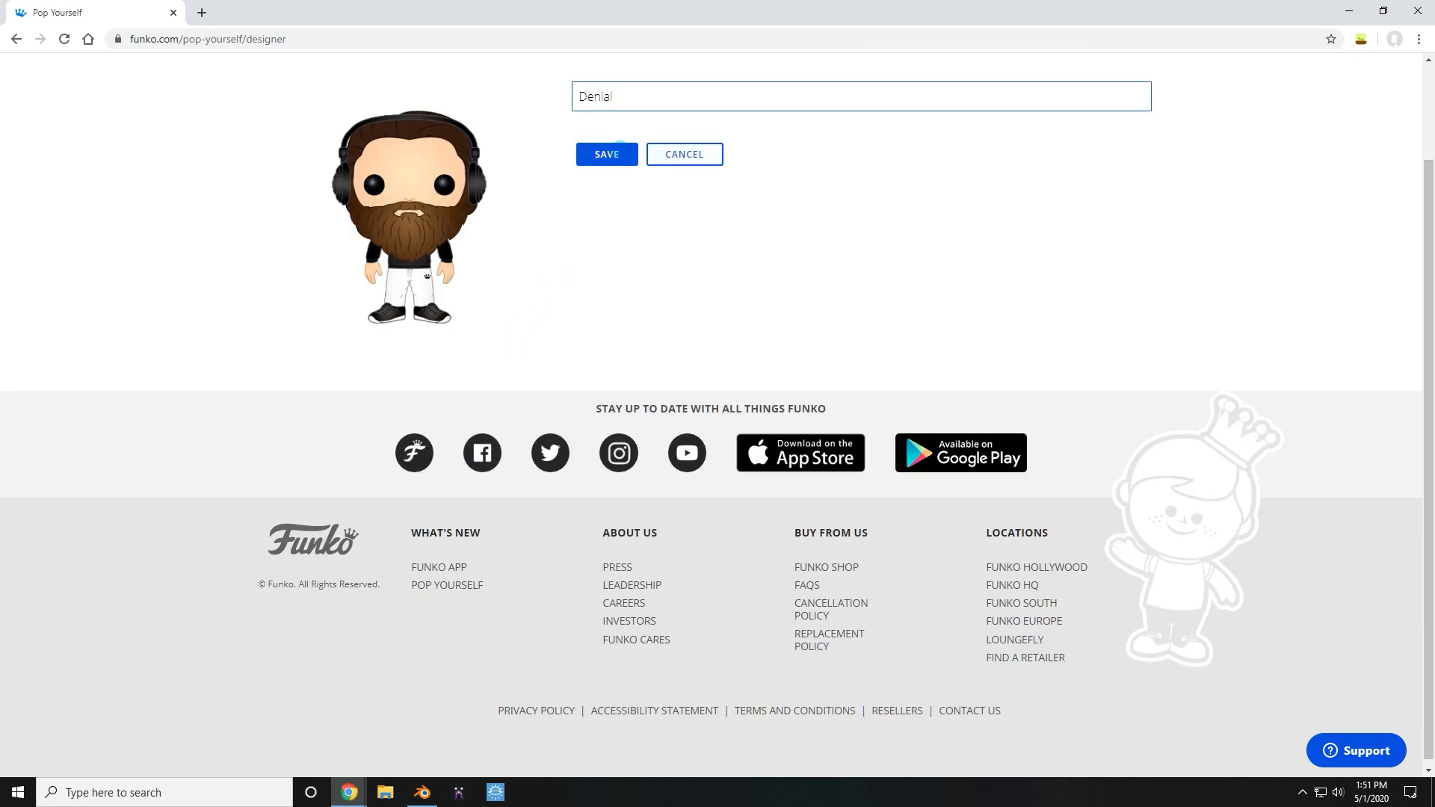
Confirm the save, download the pop's PNG image and view the downloaded file.
click(605, 153)
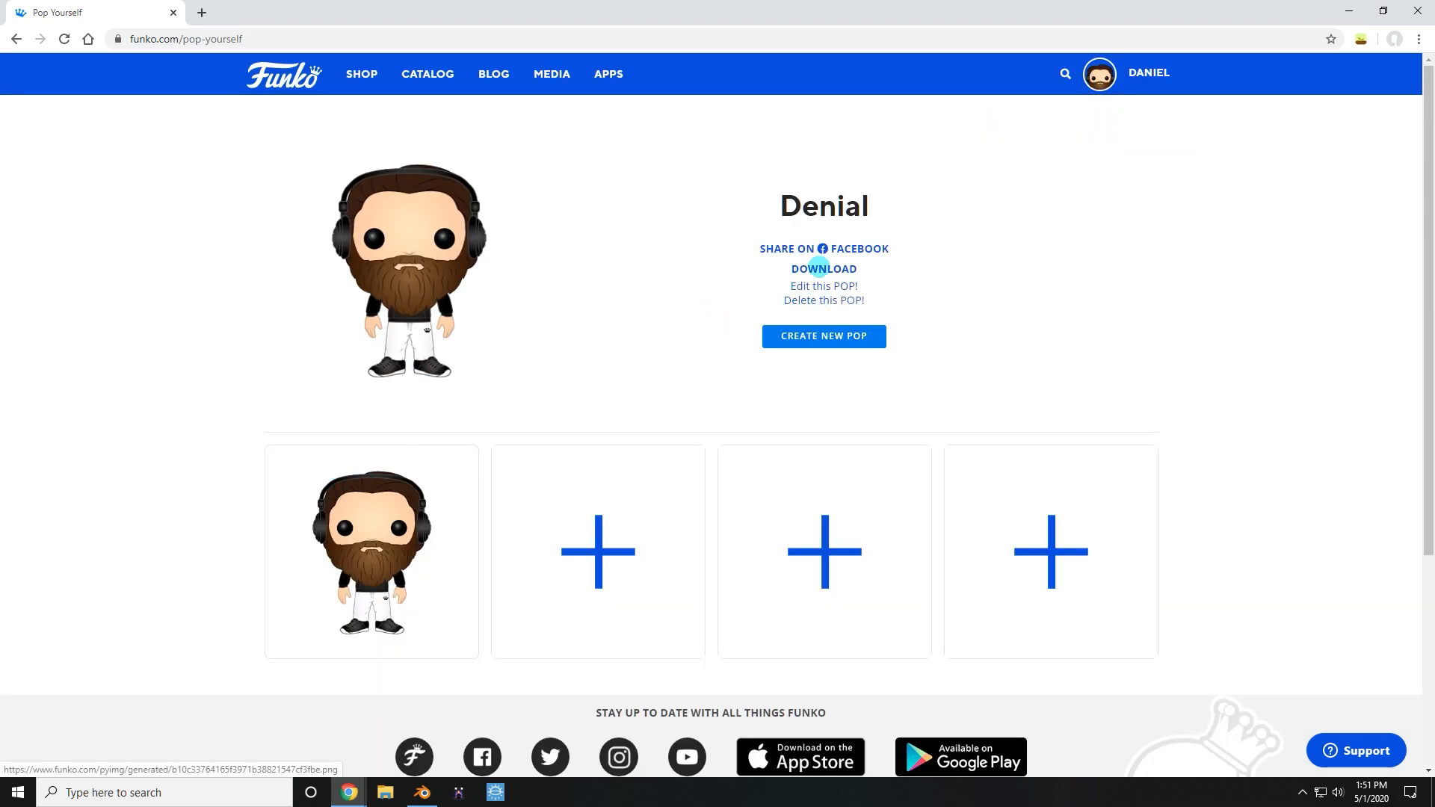
click(822, 268)
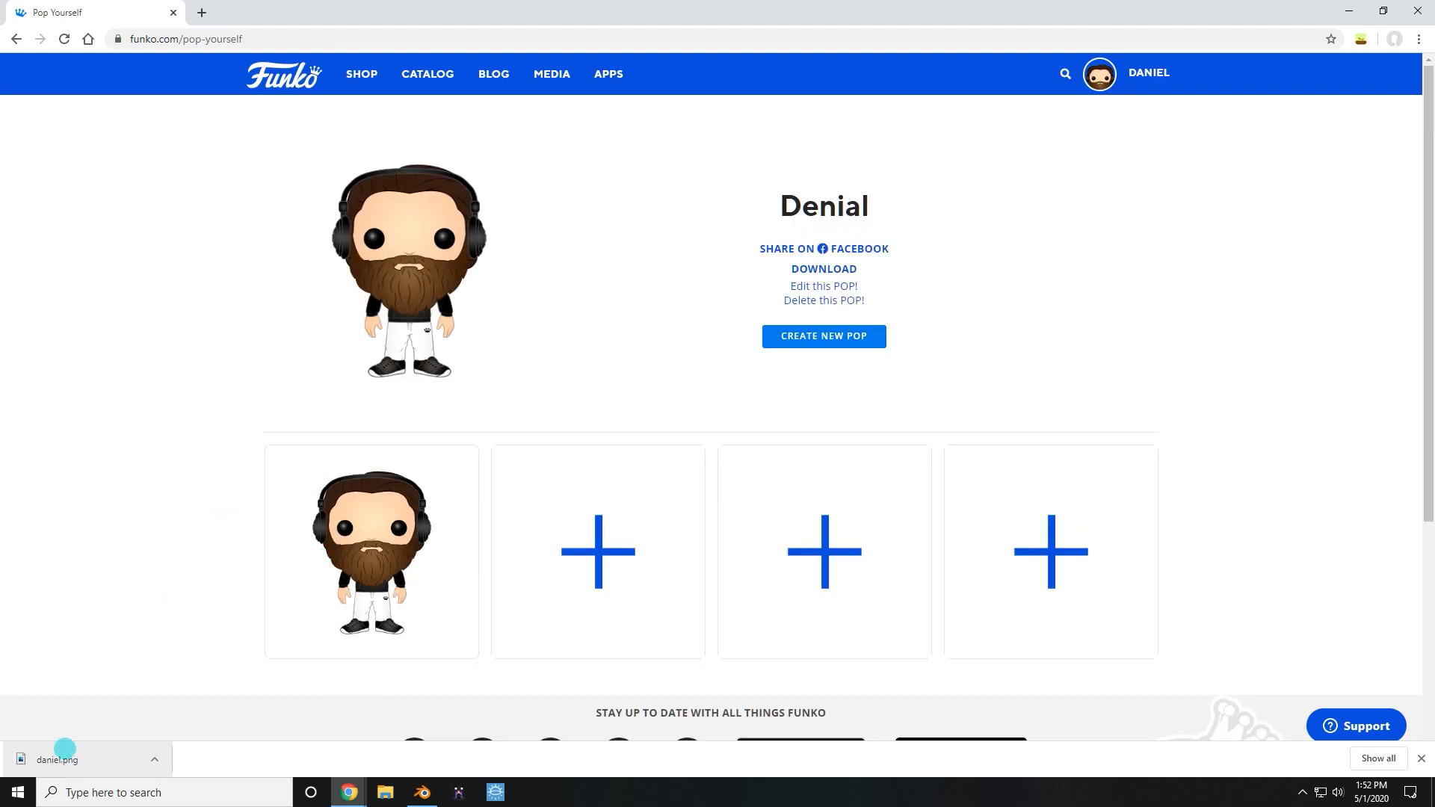
click(420, 792)
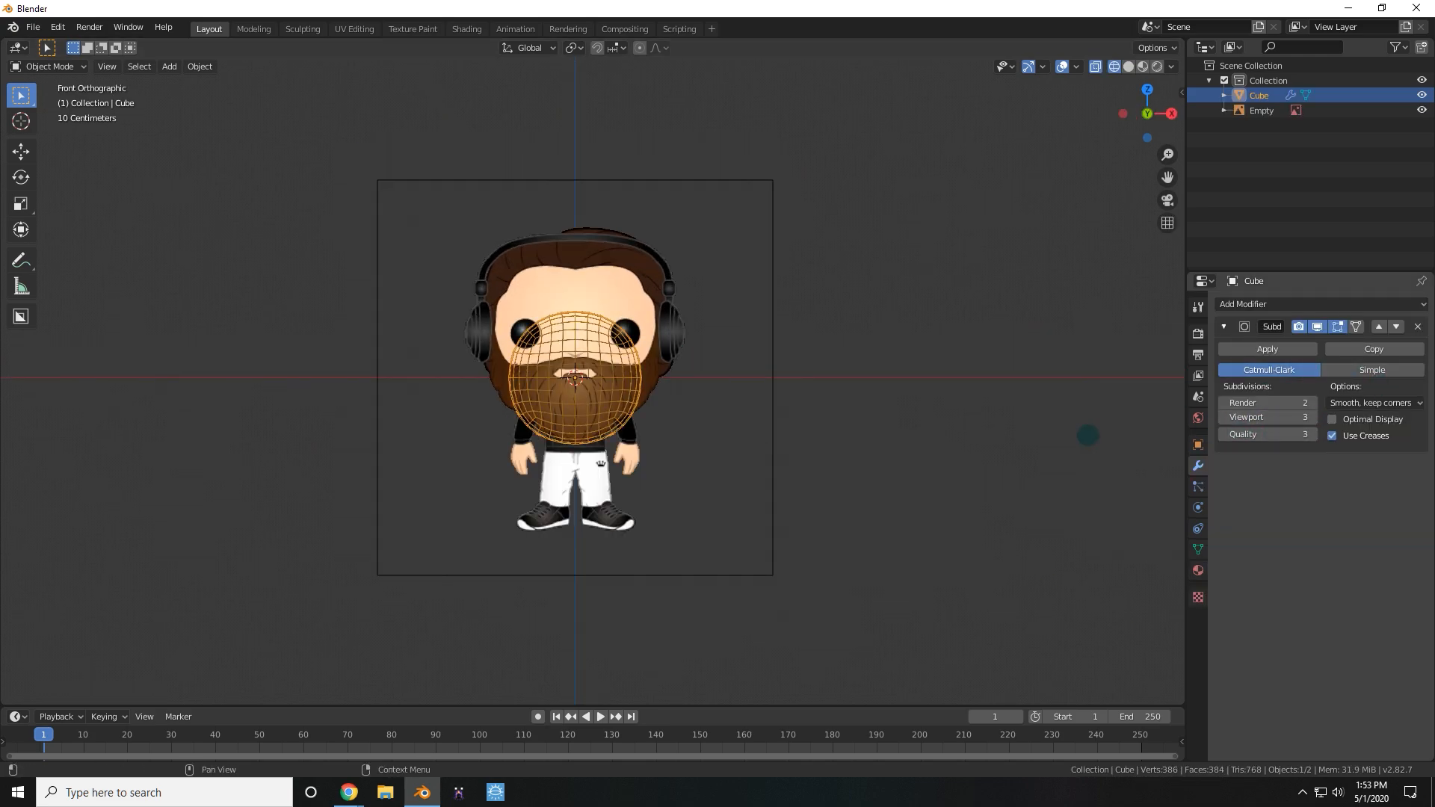
Edit the subdivided cube's vertices to fit it around the reference figure's head.
key(Tab)
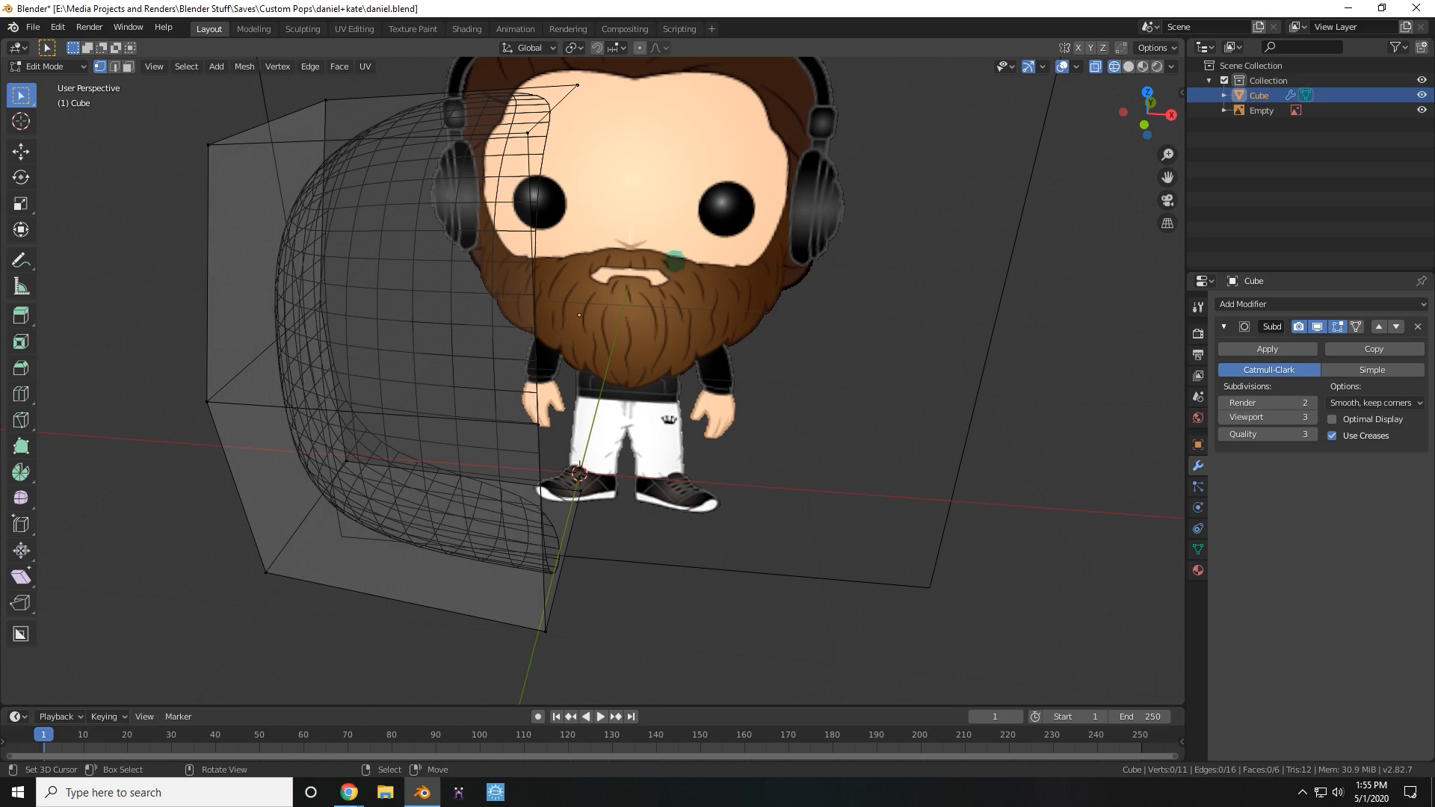
click(1285, 303)
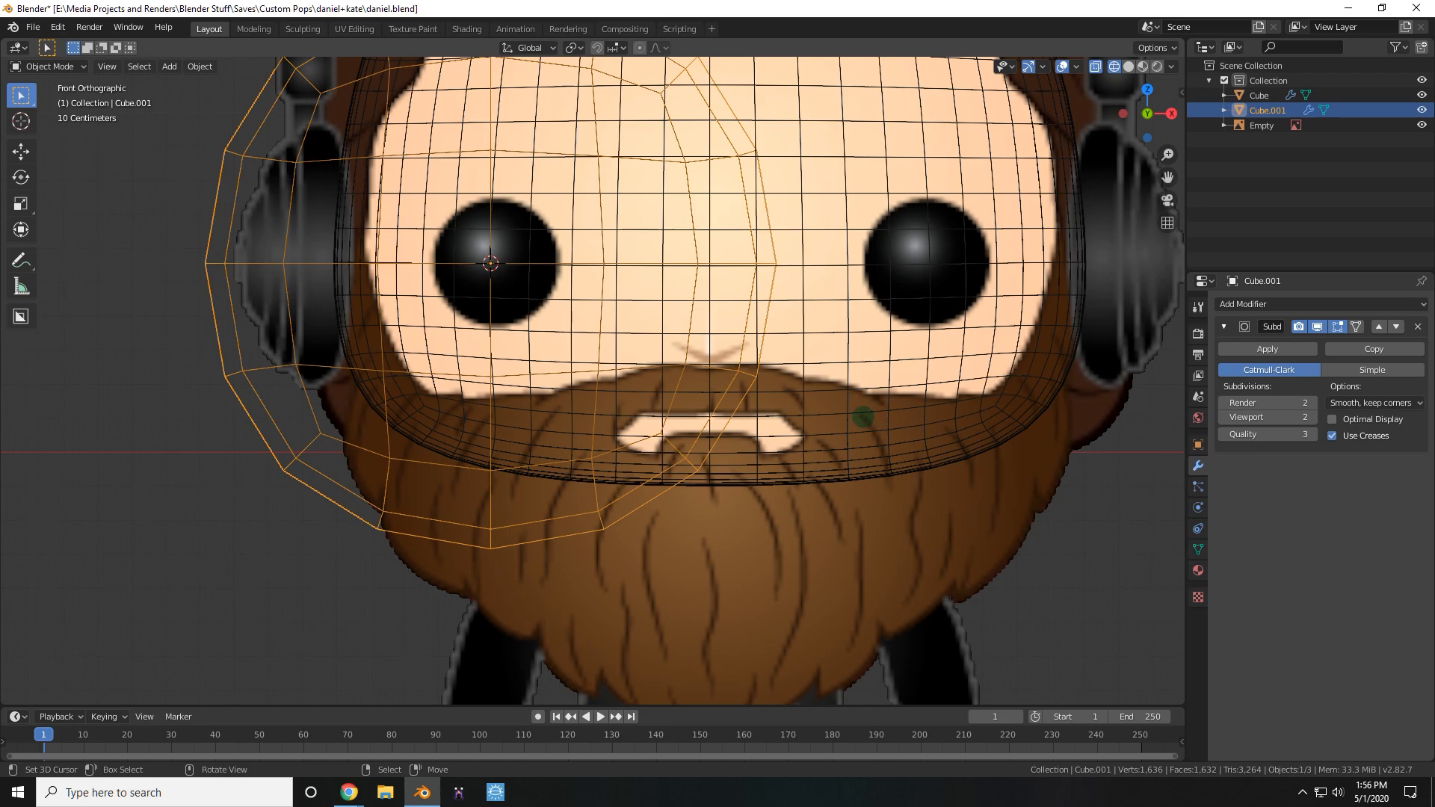
Mirror Cube.001 on X across the Empty and check it from front orthographic view.
key(Tab)
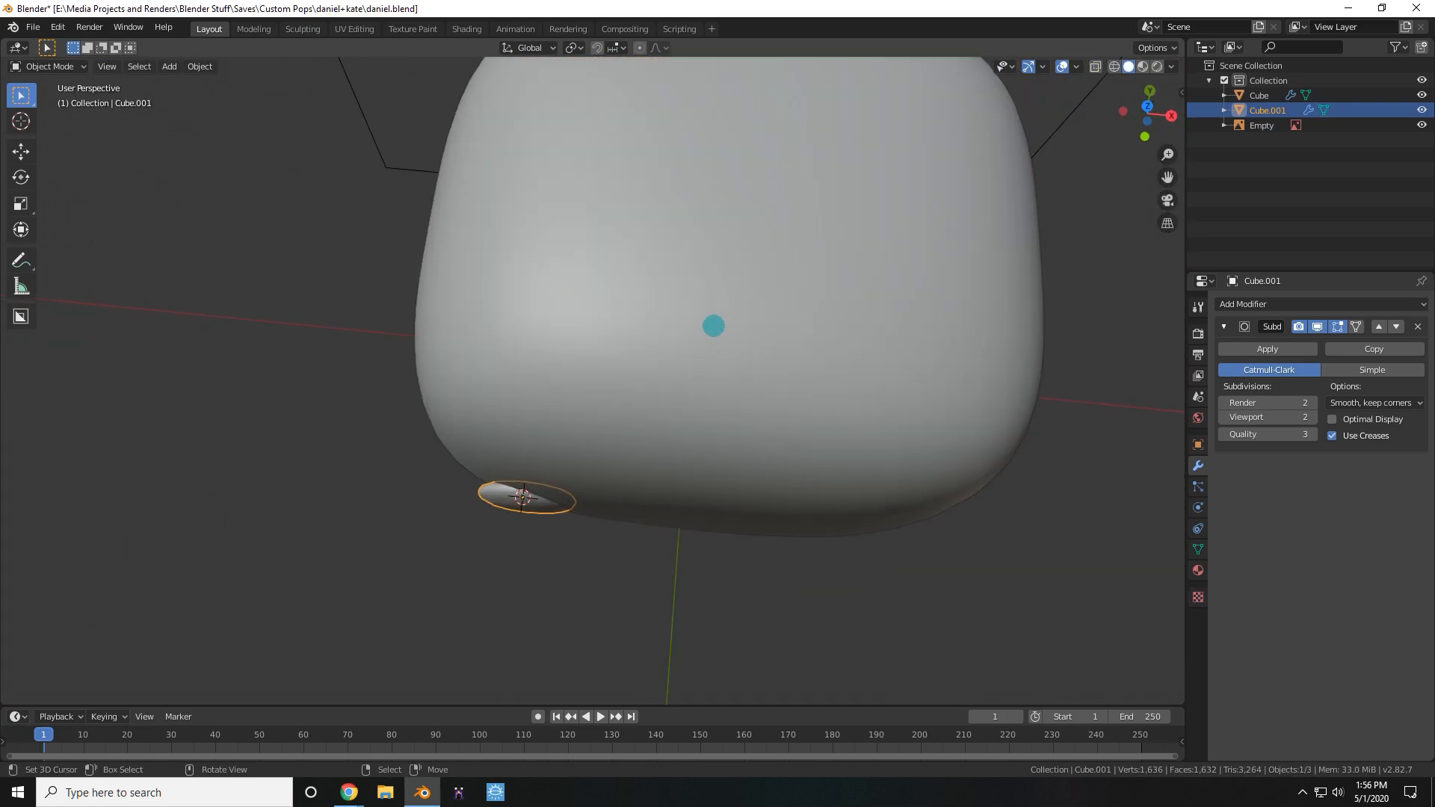
key(r)
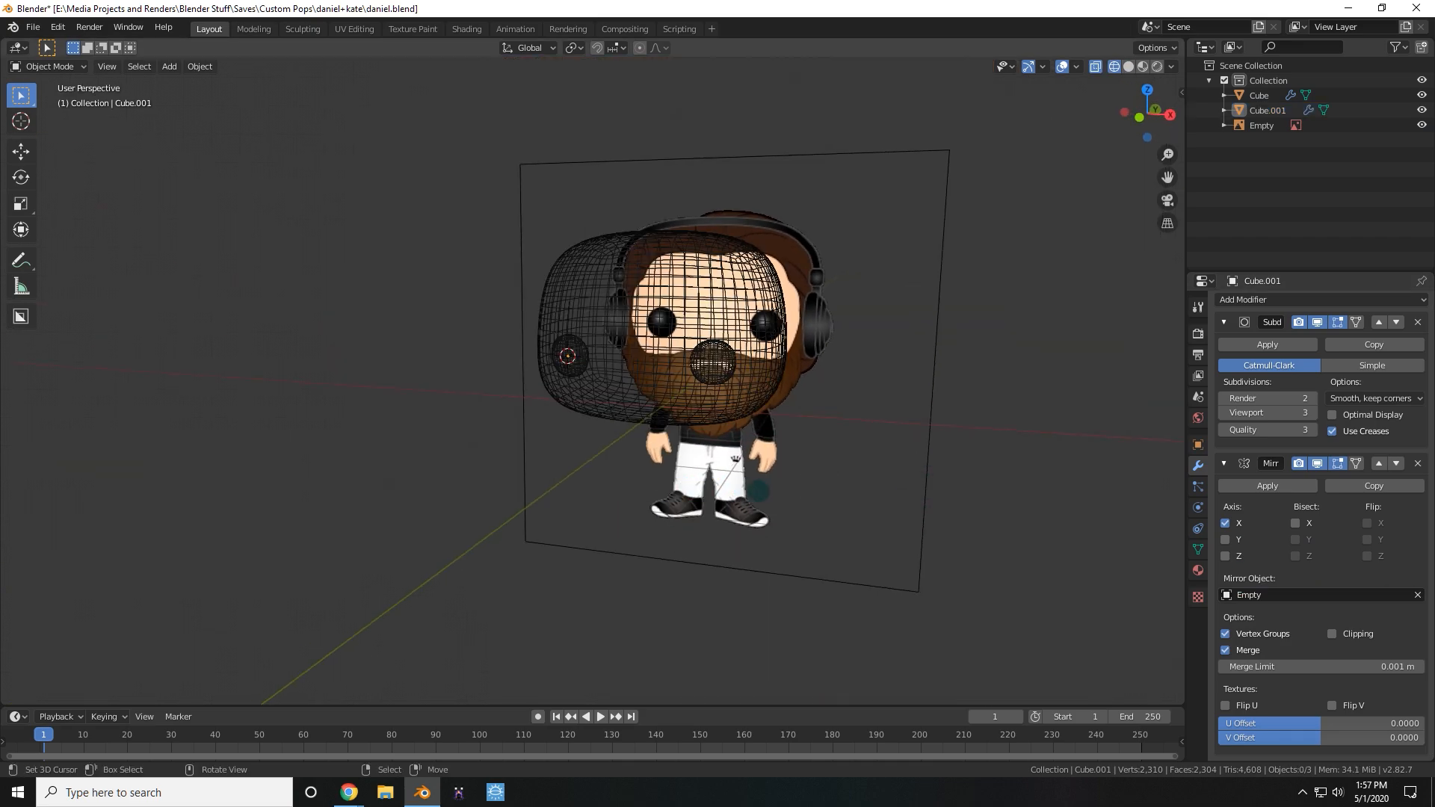
key(KP_1)
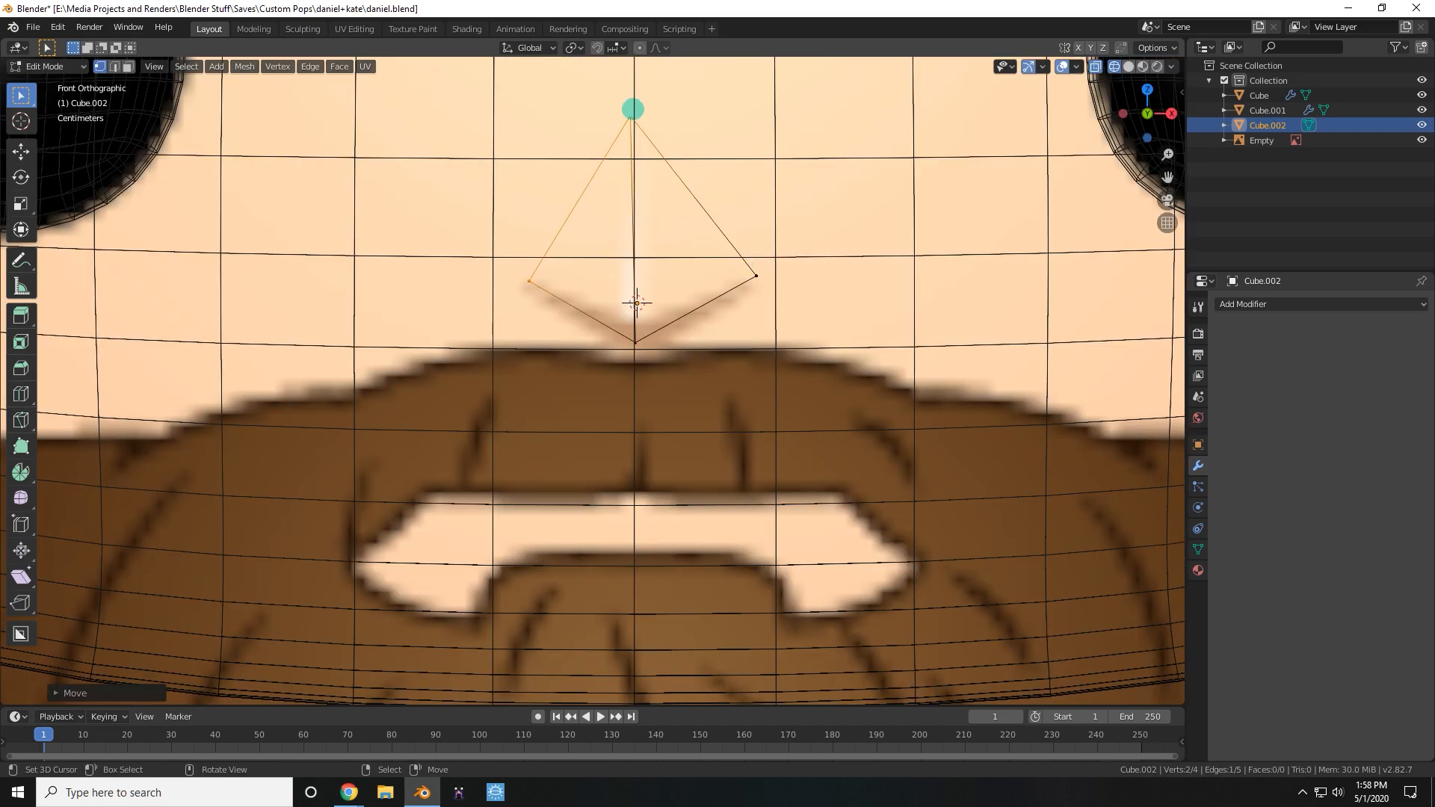
Shape Cube.002's vertices into a small triangular nose above the beard.
drag(631, 108, 620, 336)
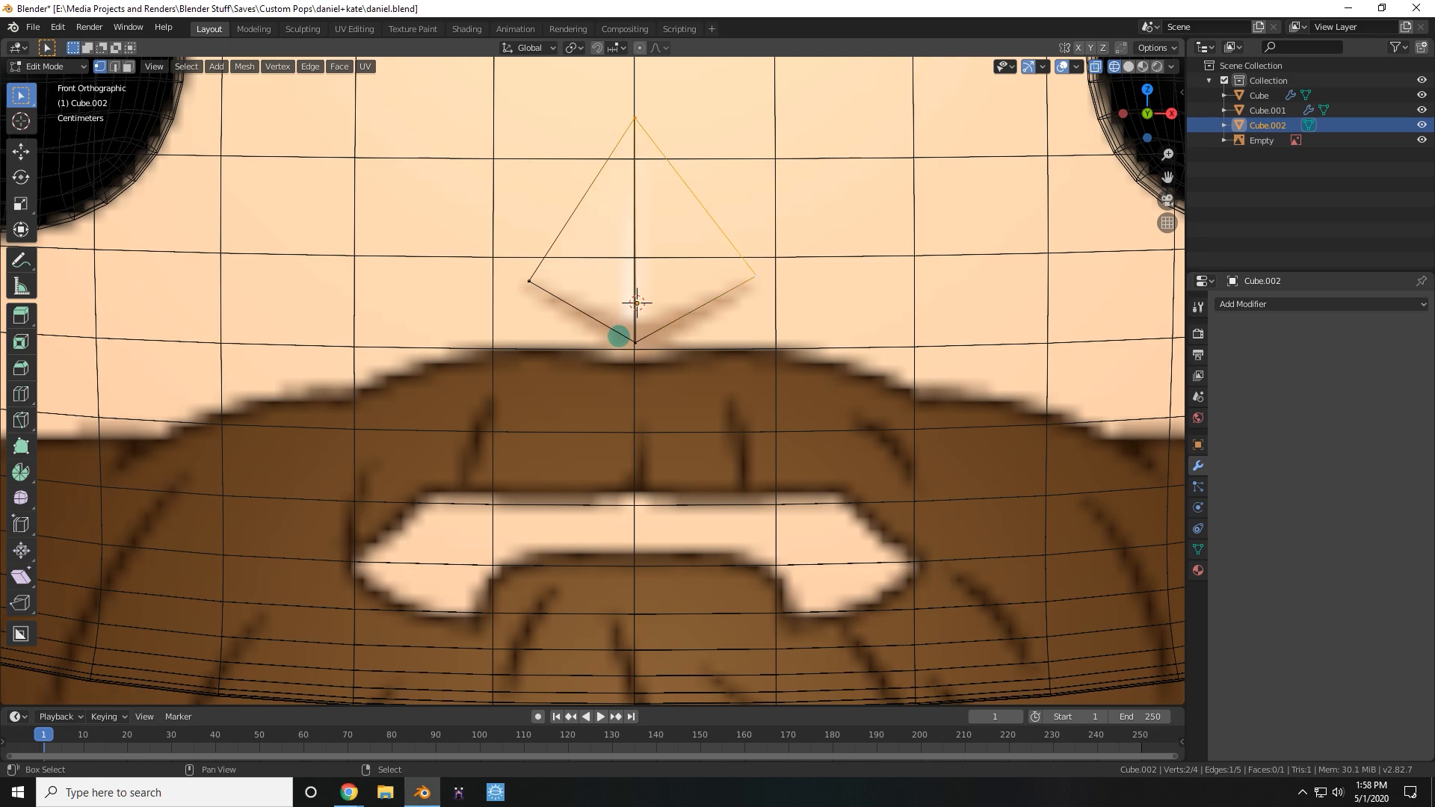
key(Tab)
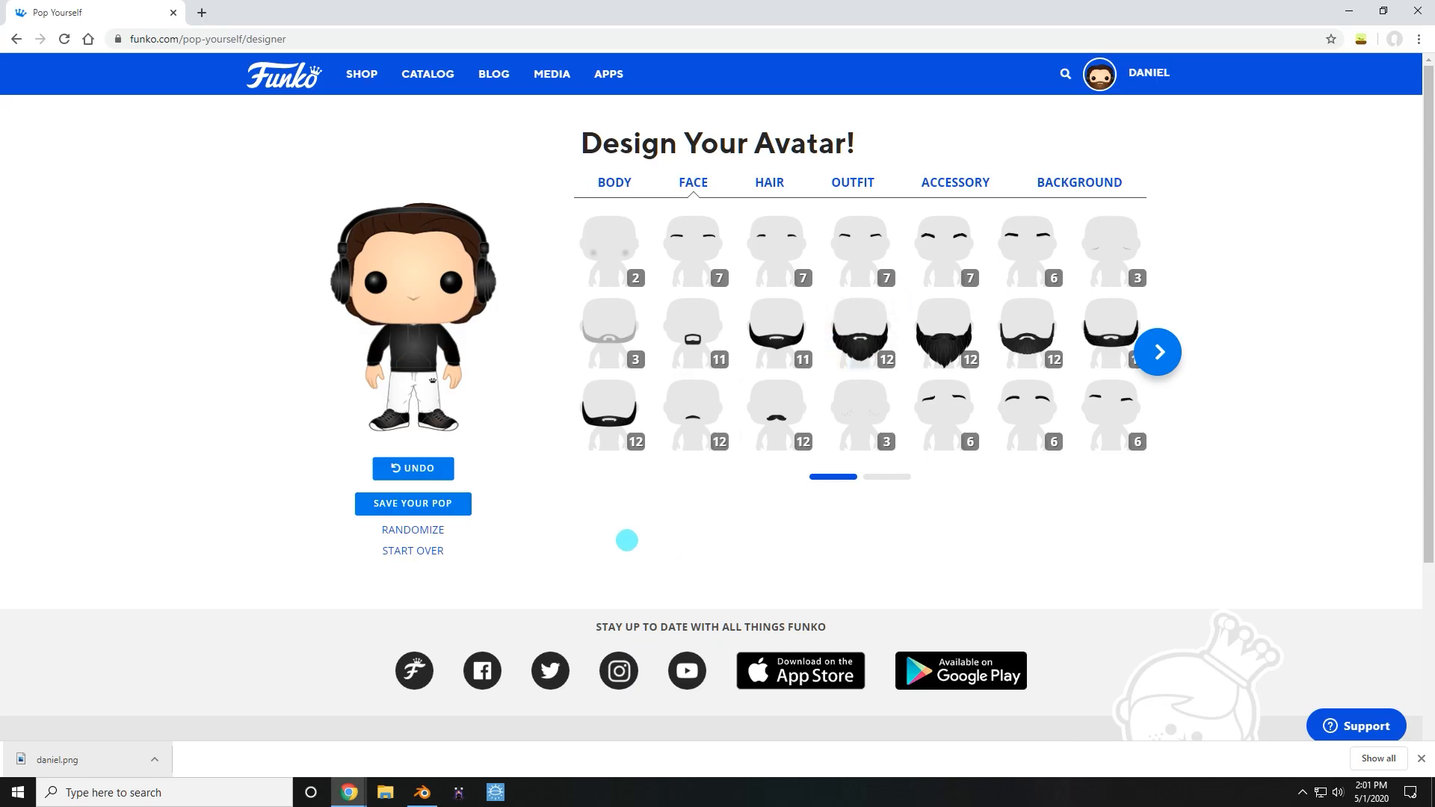
Save the beardless version of the pop on the Funko Pop Yourself designer.
click(412, 503)
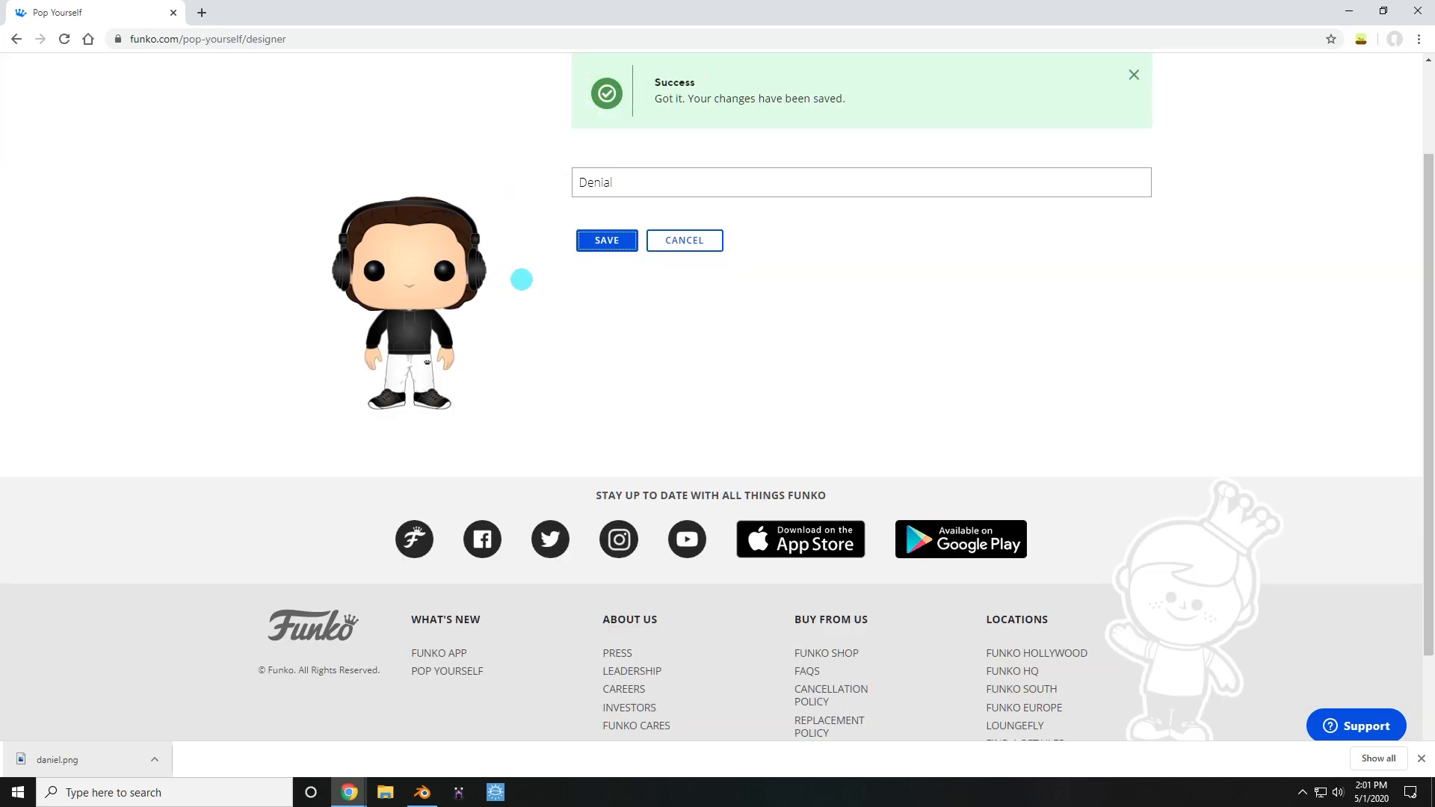
click(421, 792)
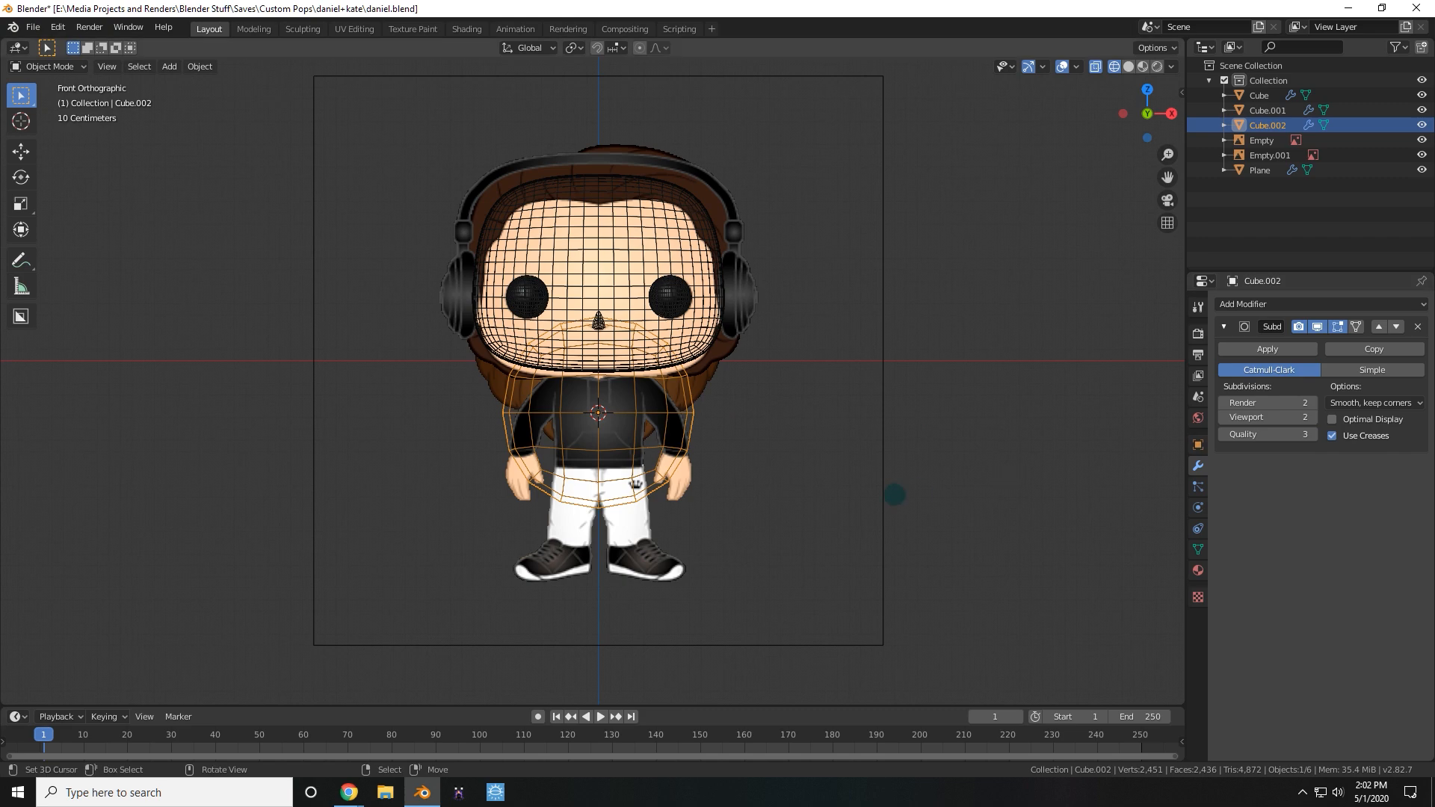
Add a modifier and extrude, scale the mesh into a rounded torso with legs and feet, viewed from the front.
click(1272, 304)
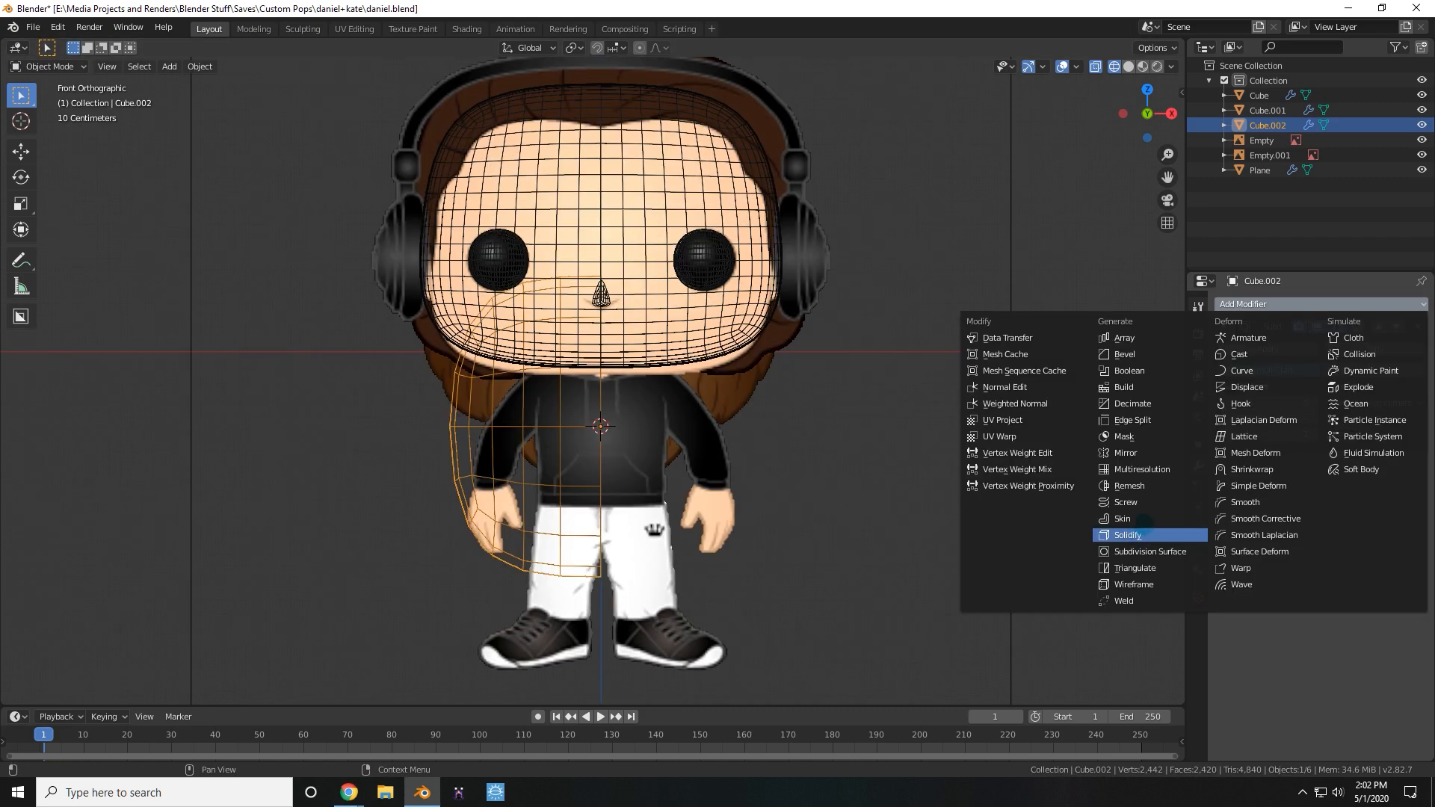
click(1151, 551)
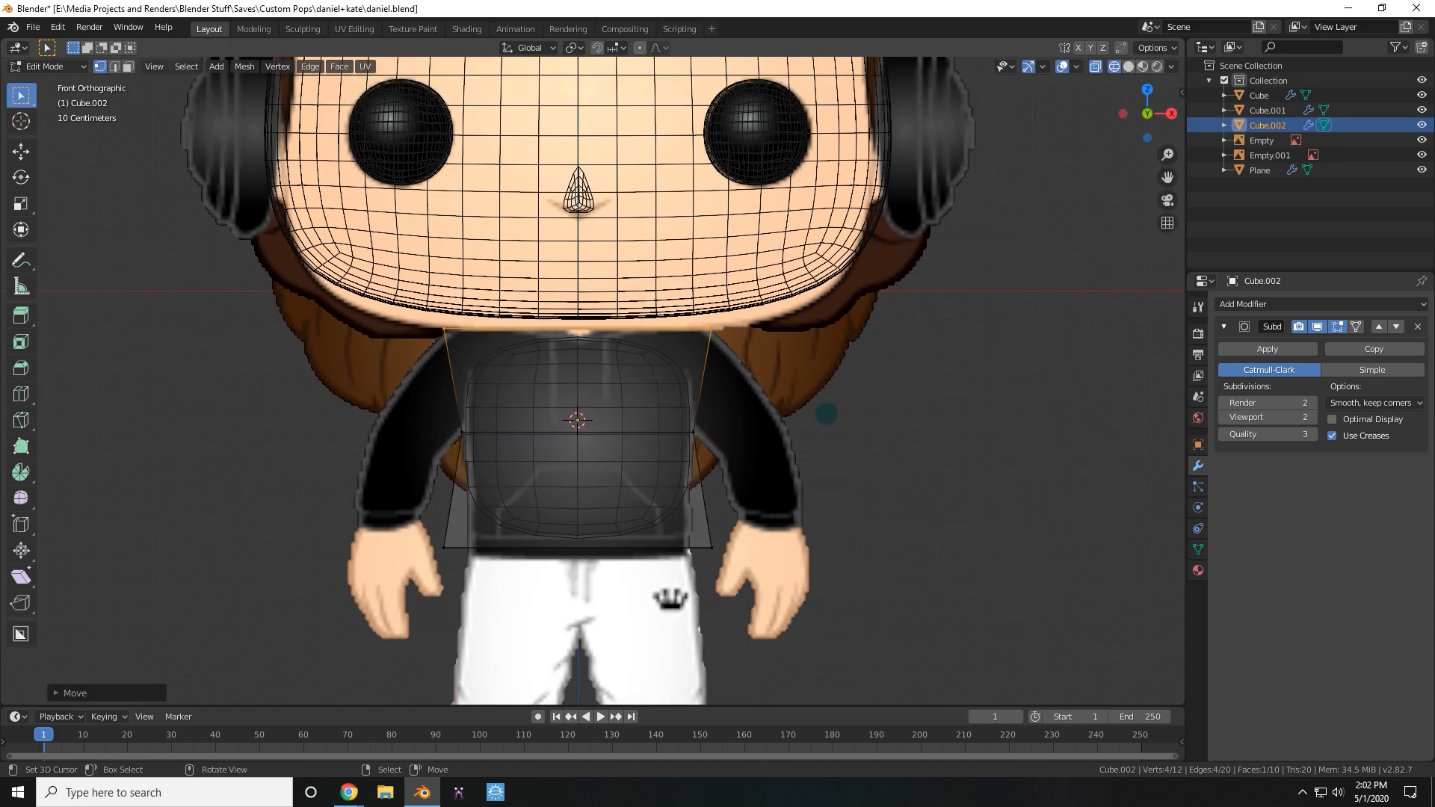
key(s)
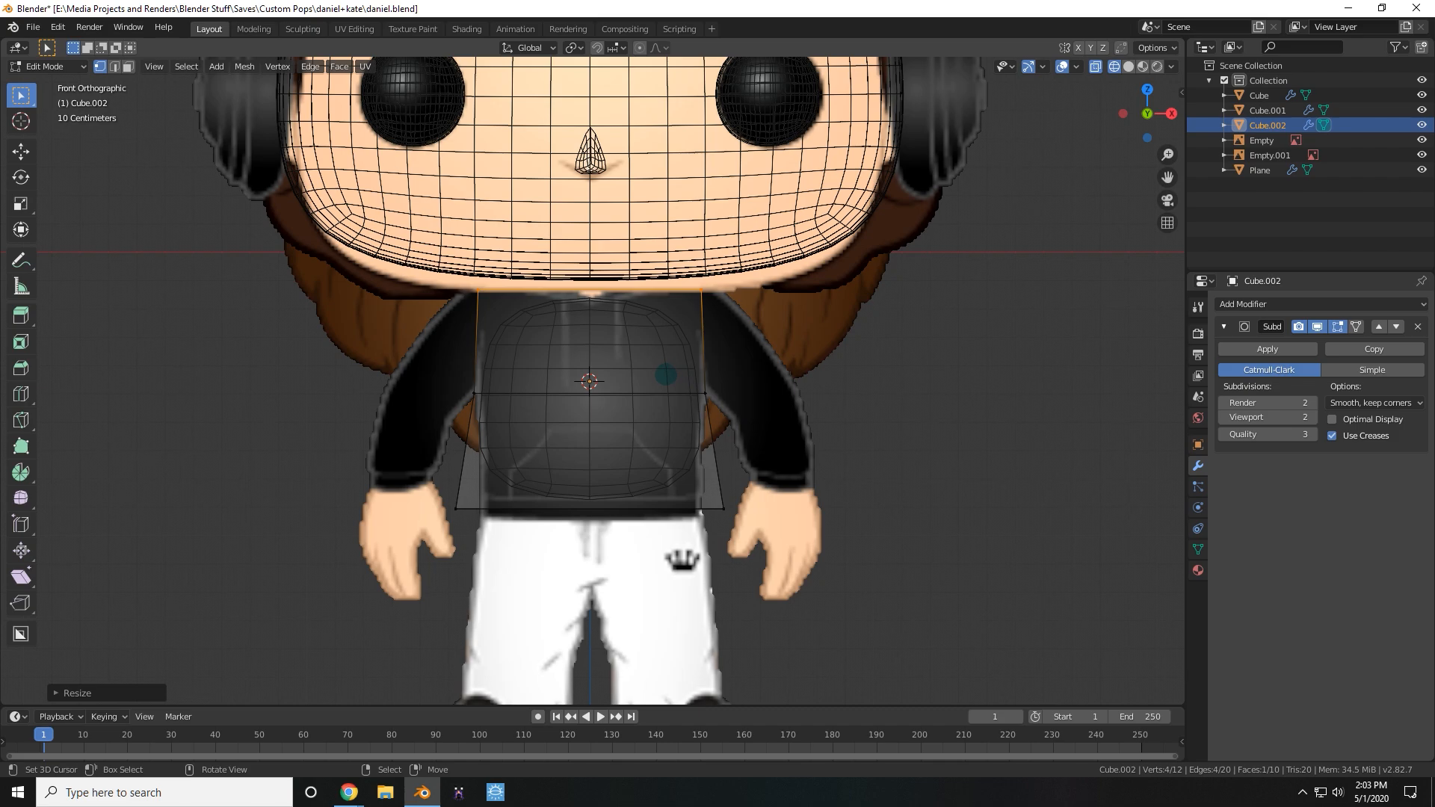
key(Tab)
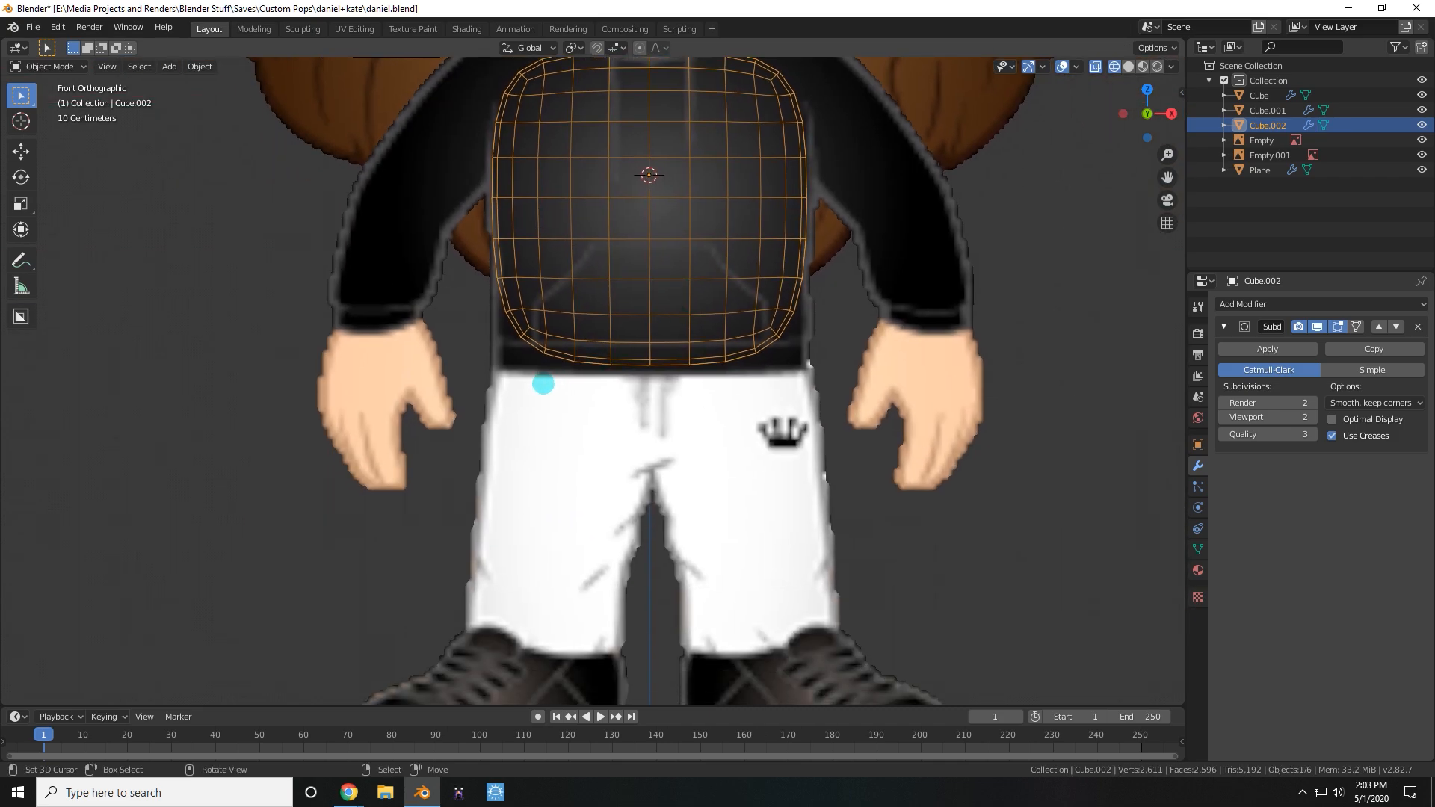
key(Tab)
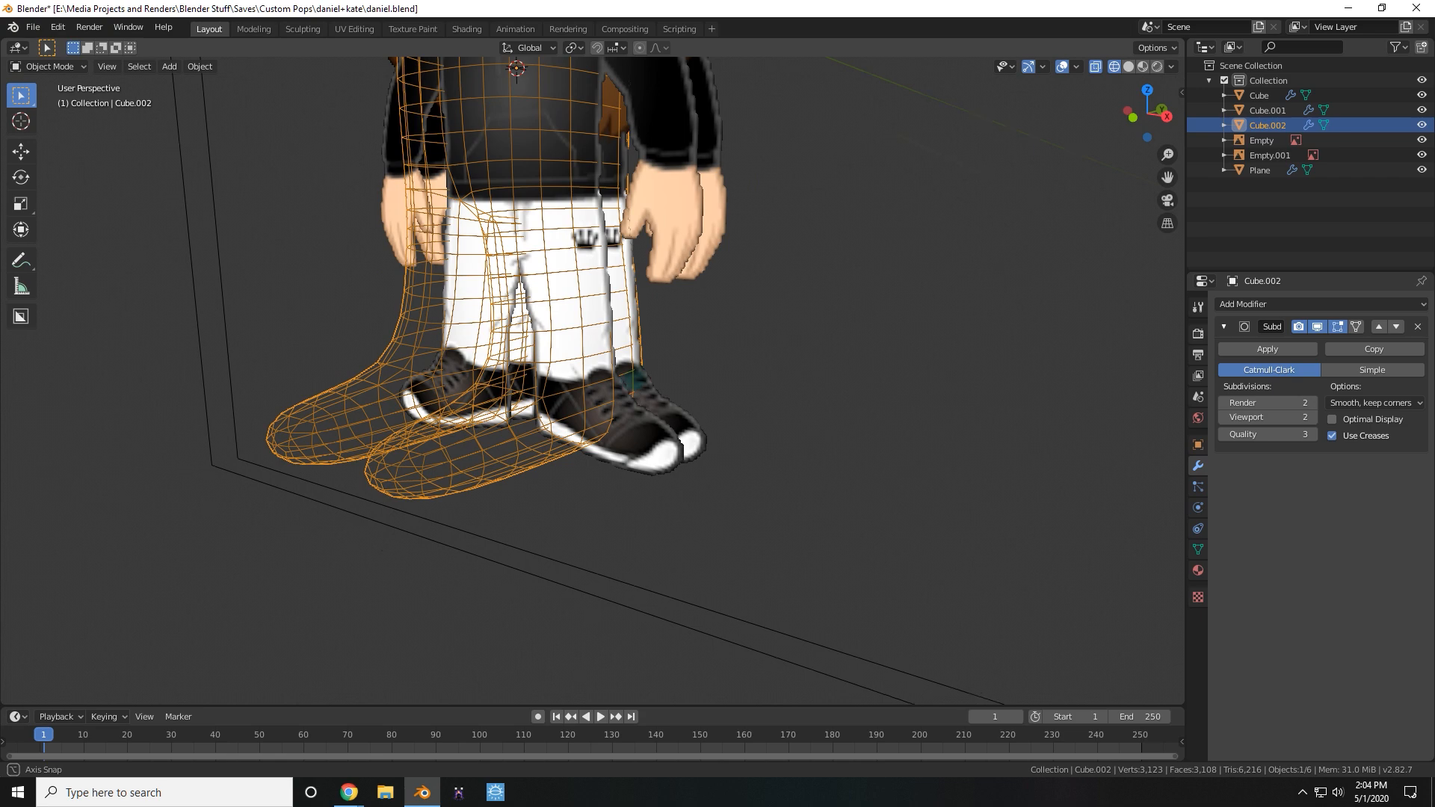
key(KP_1)
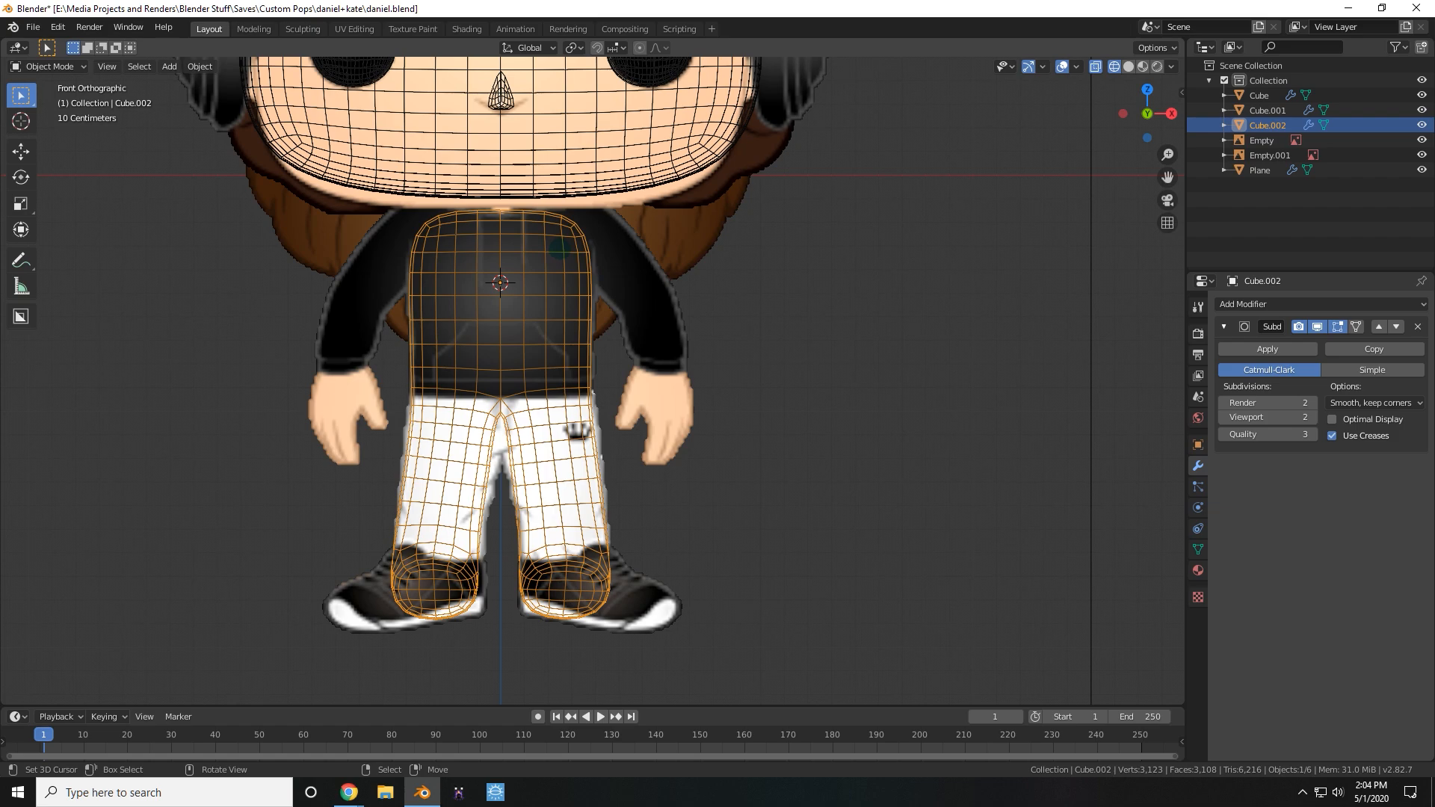
Extrude shoulders and sleeves from the body, mirror it, and add a scaled cube beside the figure.
key(Tab)
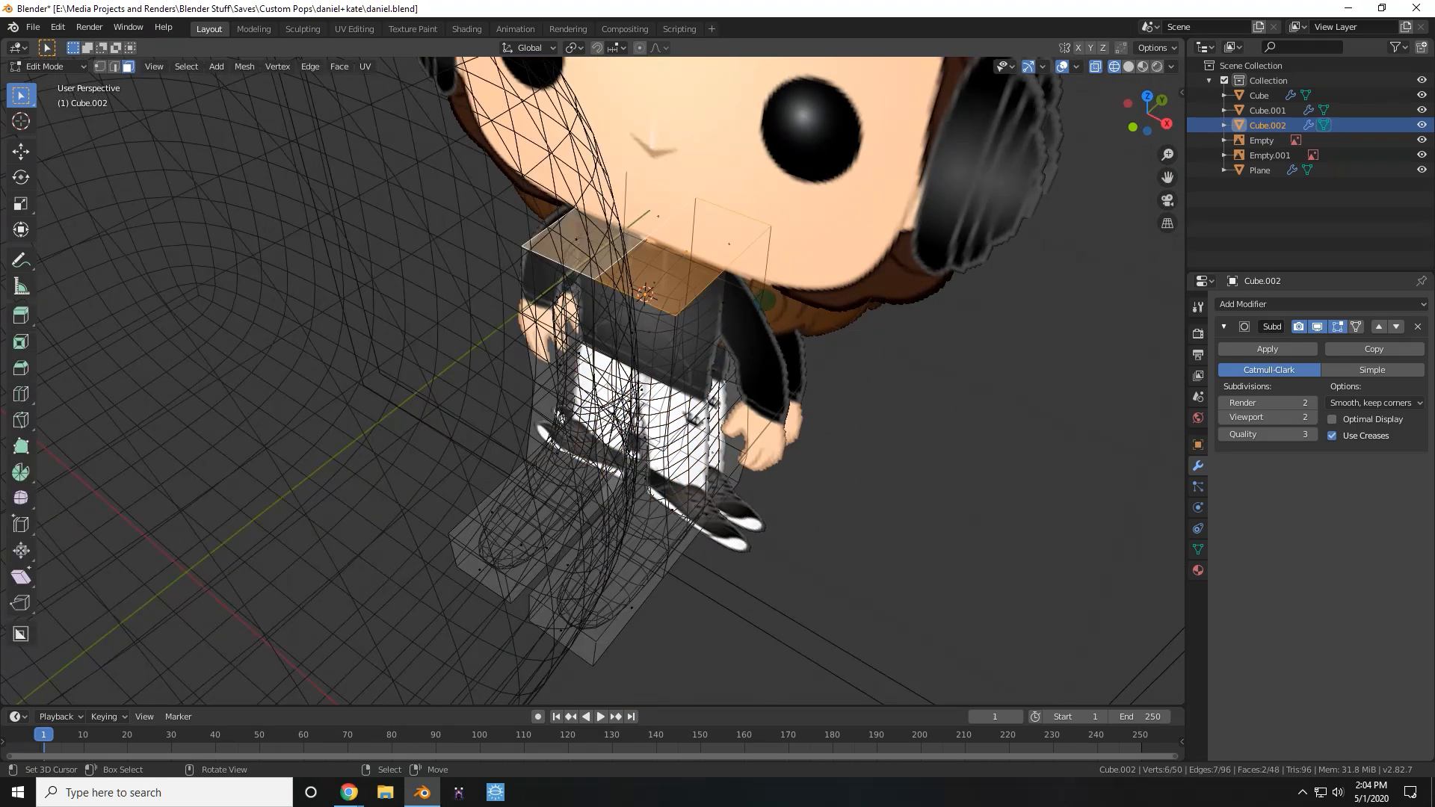
key(i)
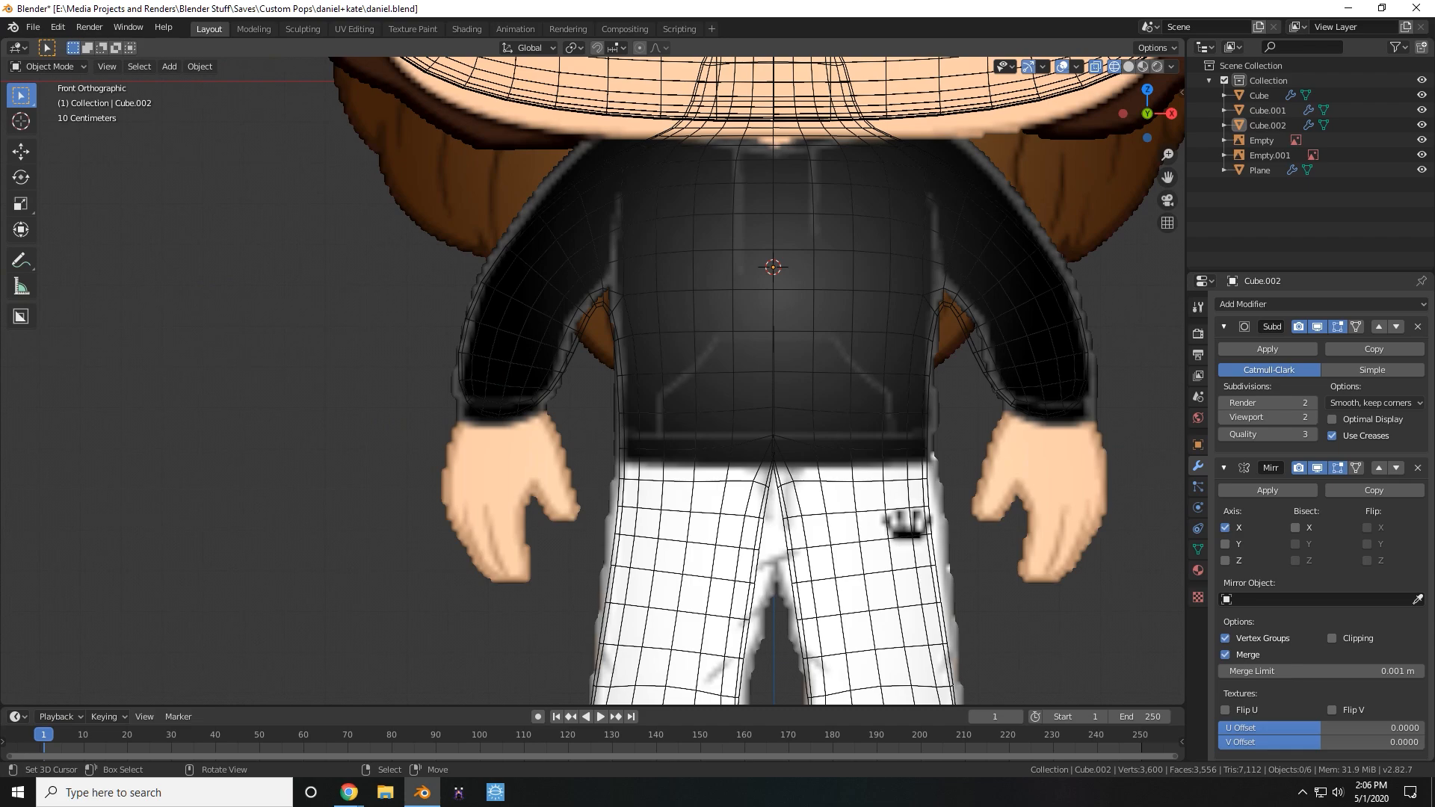
key(Tab)
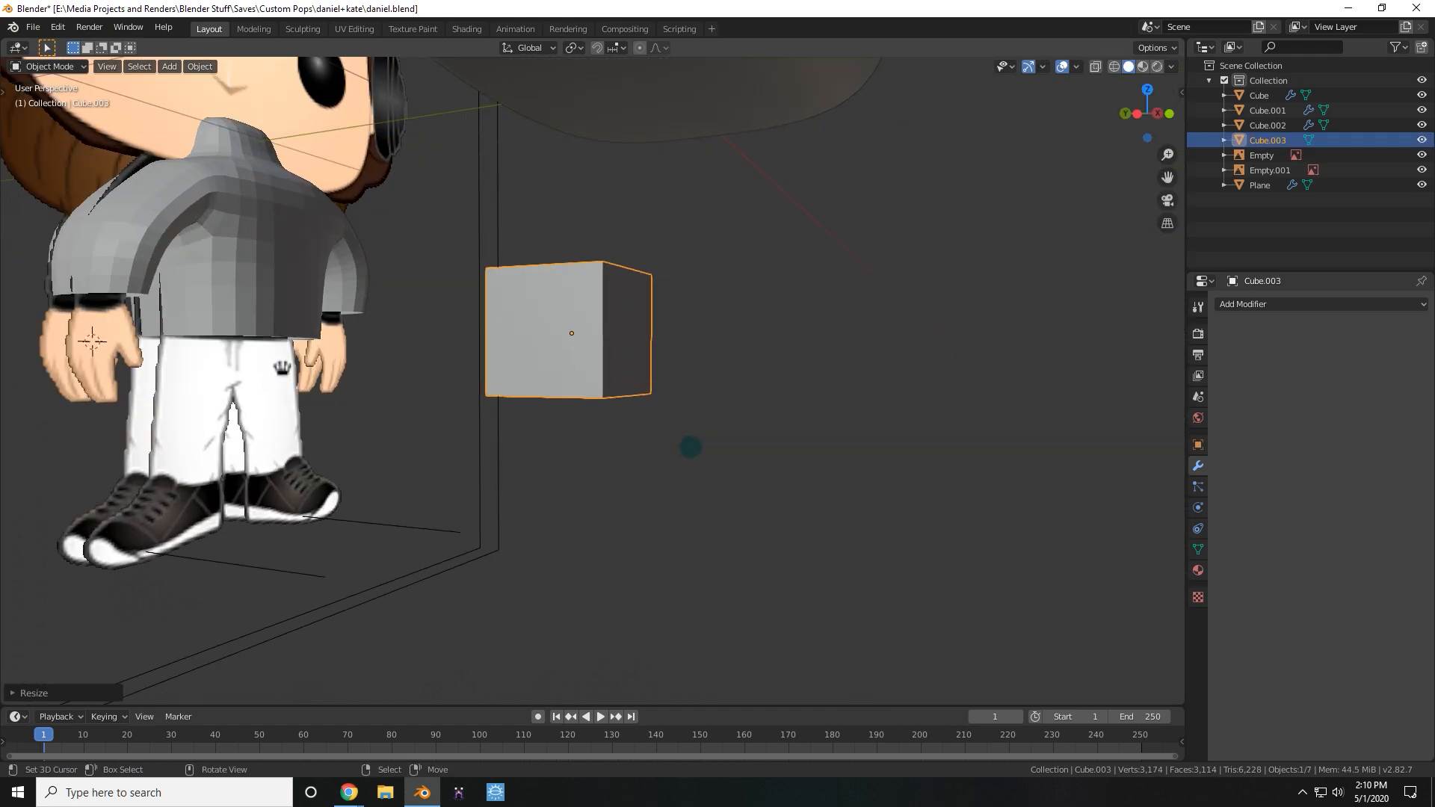
key(Tab)
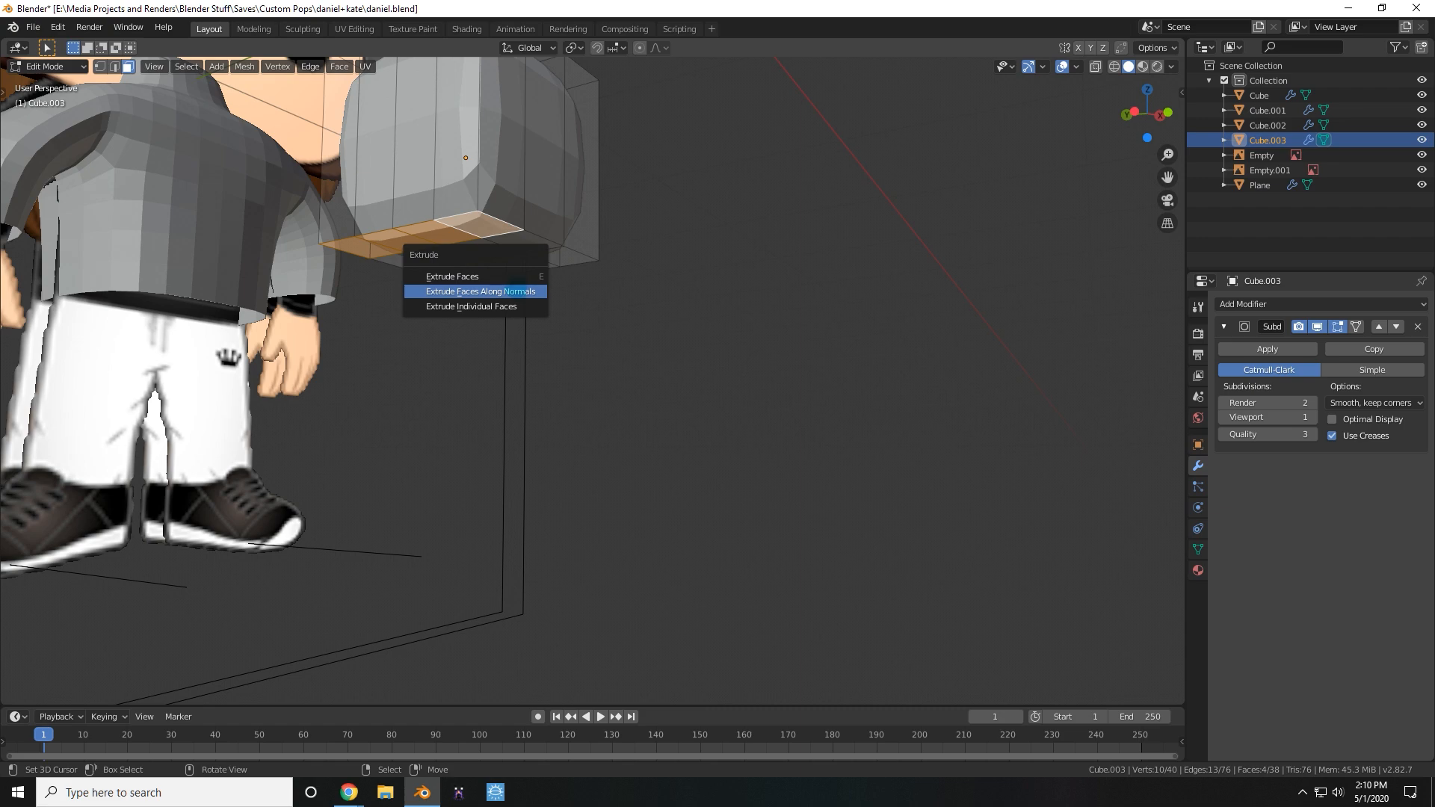
Extrude the hand faces along normals, then block out a new cube torso splitting into two legs.
click(478, 292)
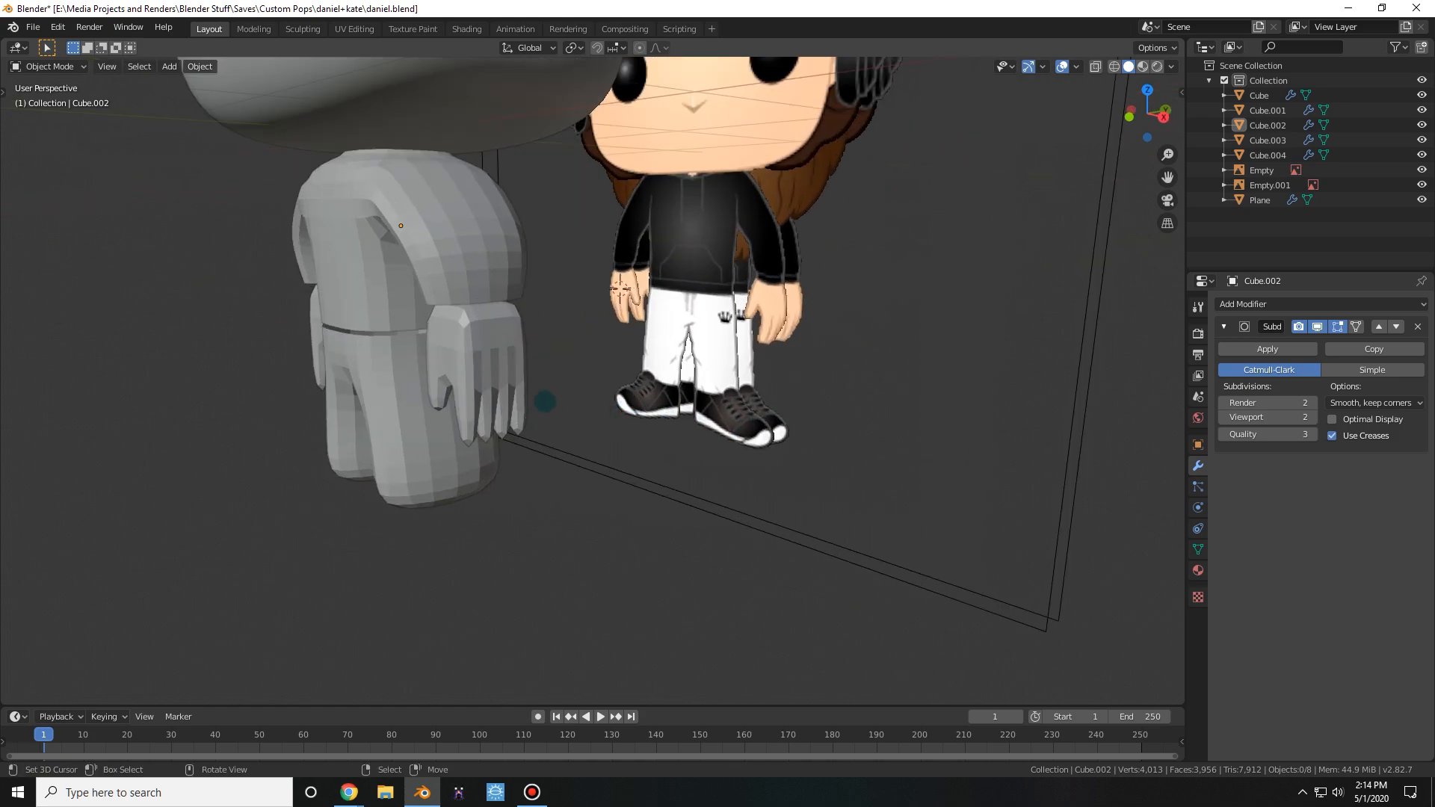
key(Tab)
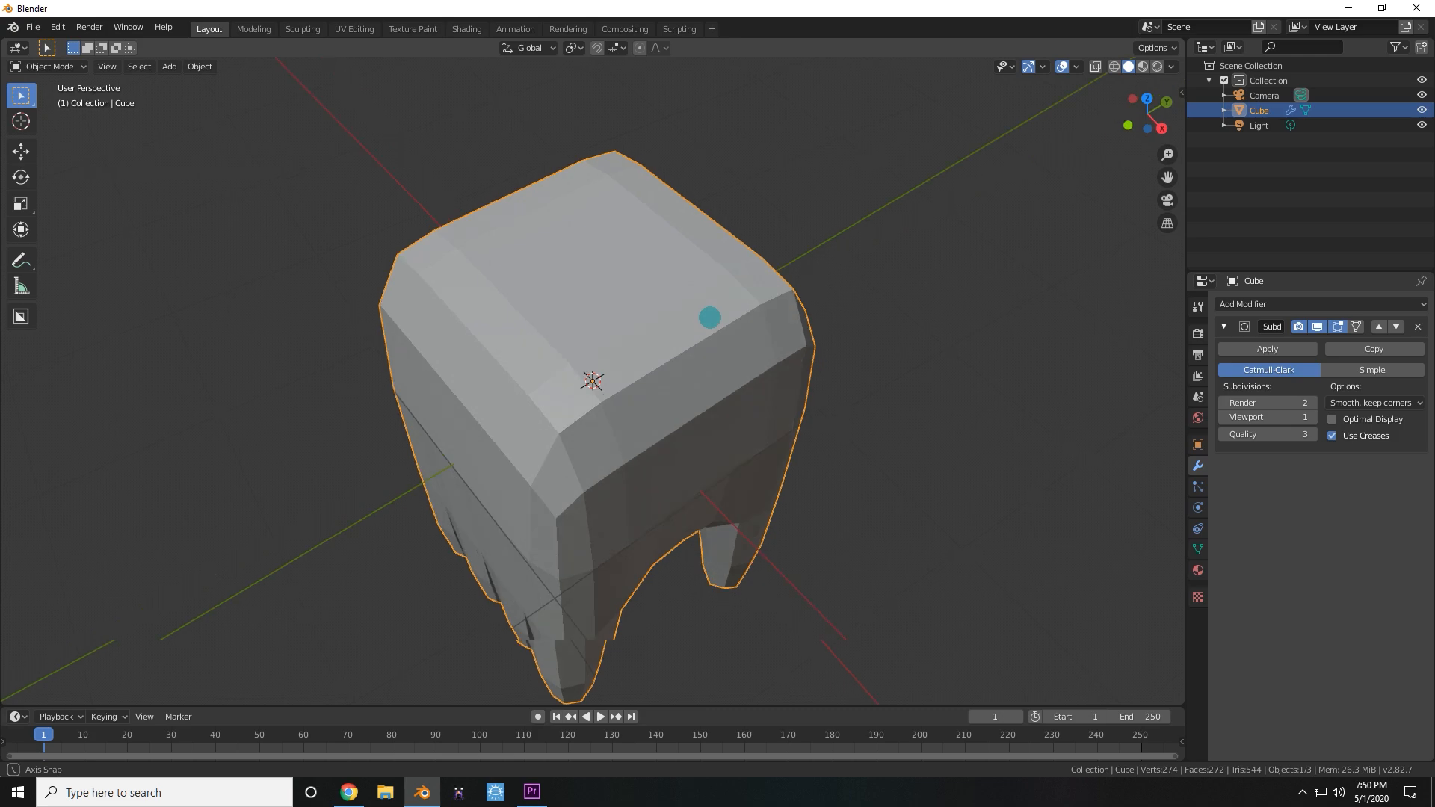
Round the top loop with To Sphere, mirror the body, and extrude the leg bottoms to start the feet.
key(Tab)
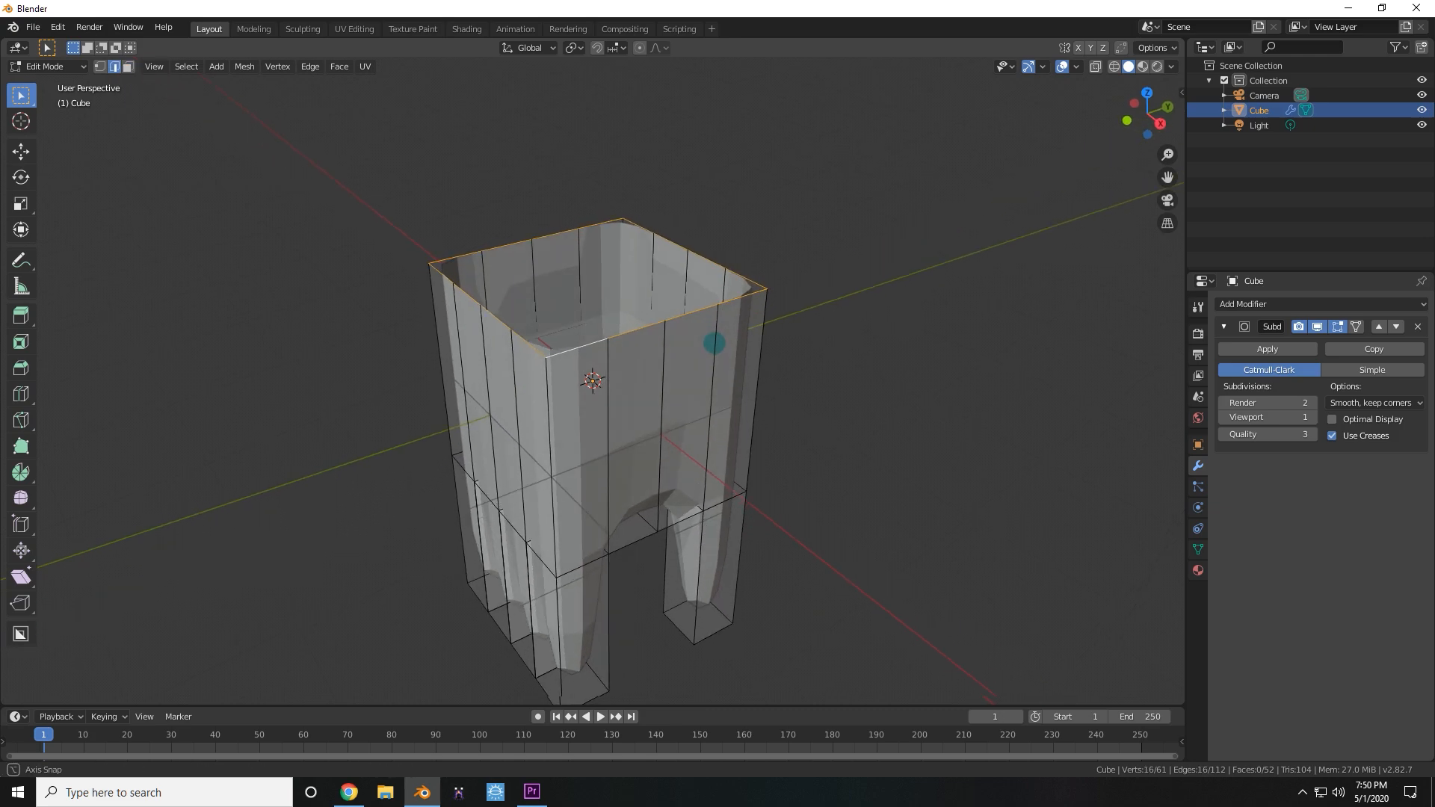
text(to sph)
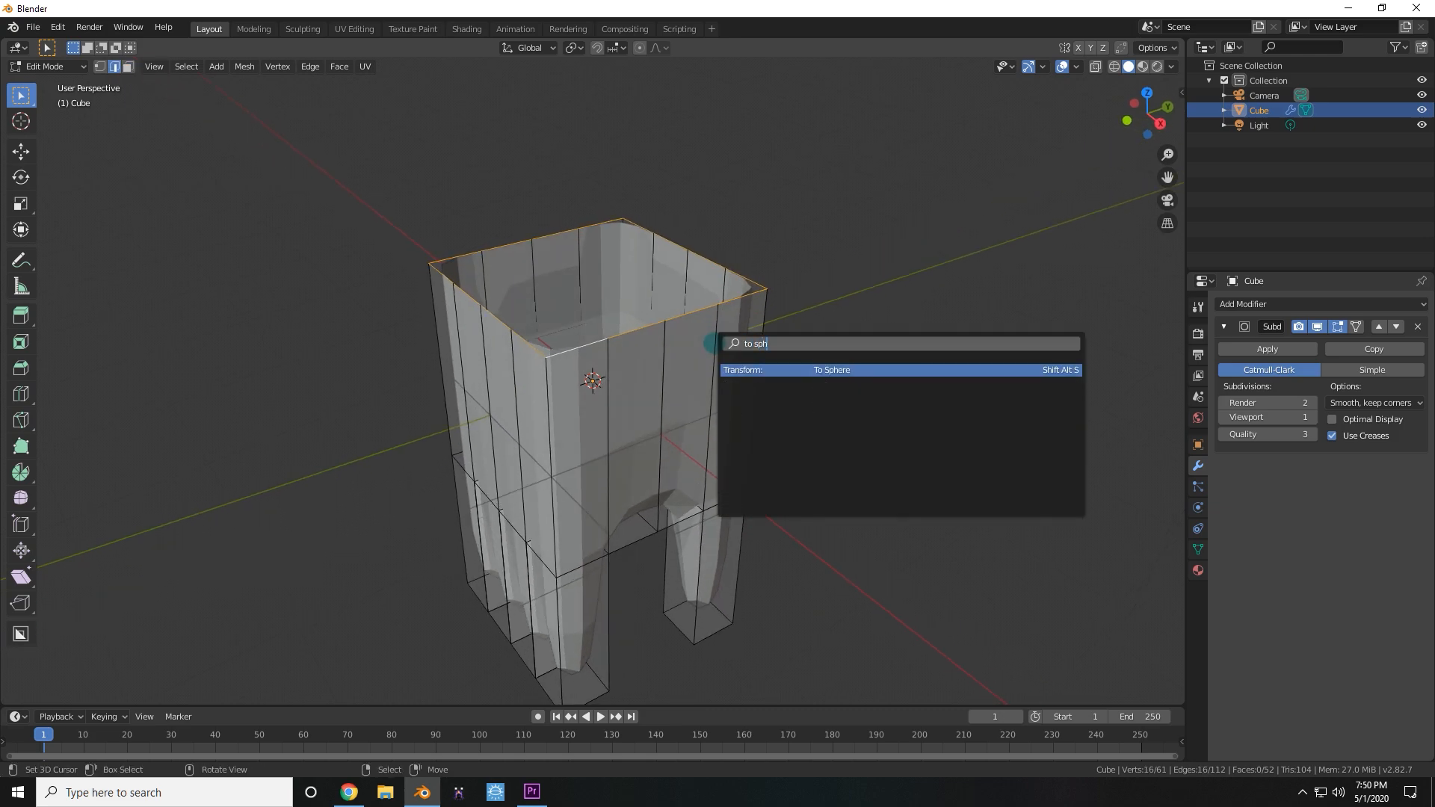
click(829, 369)
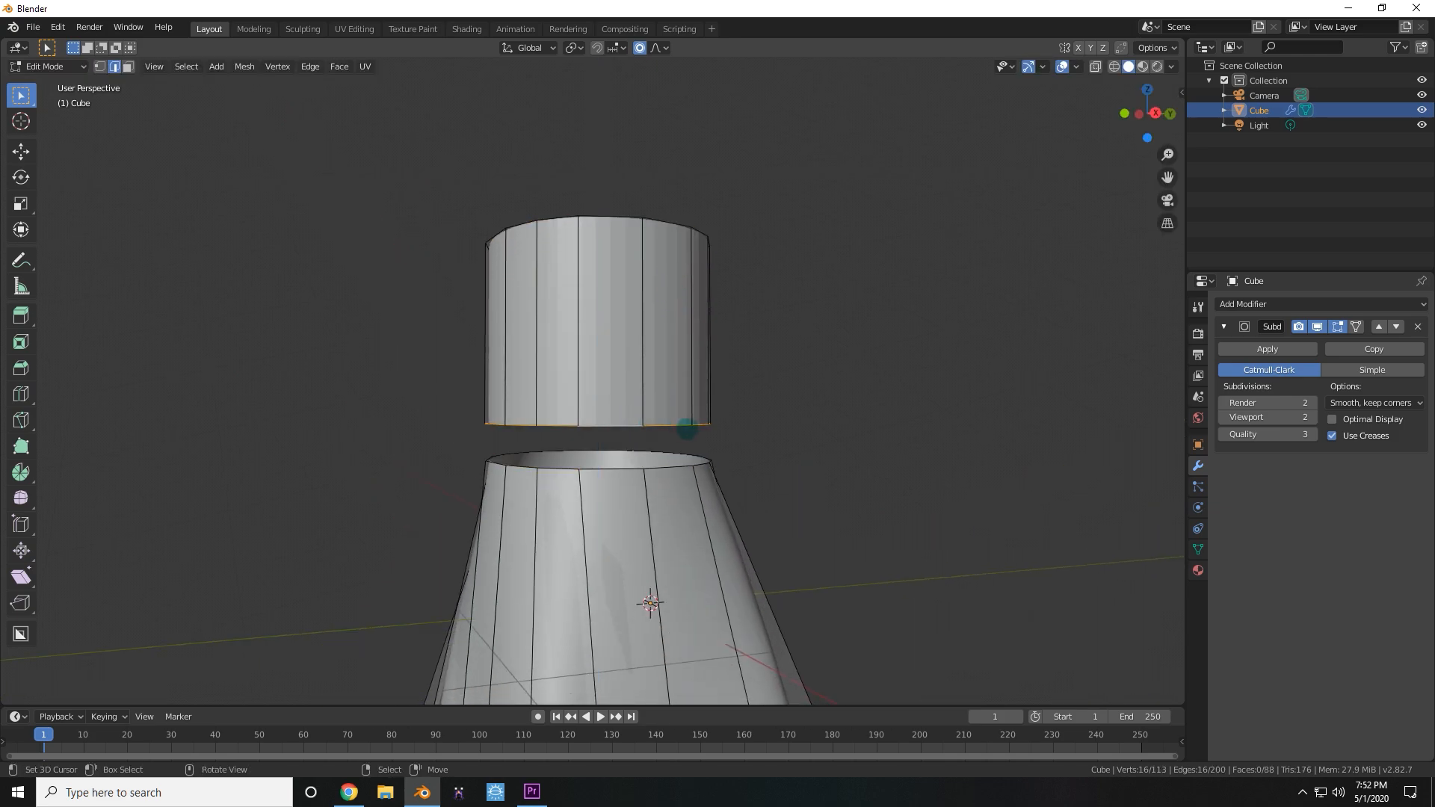
key(s)
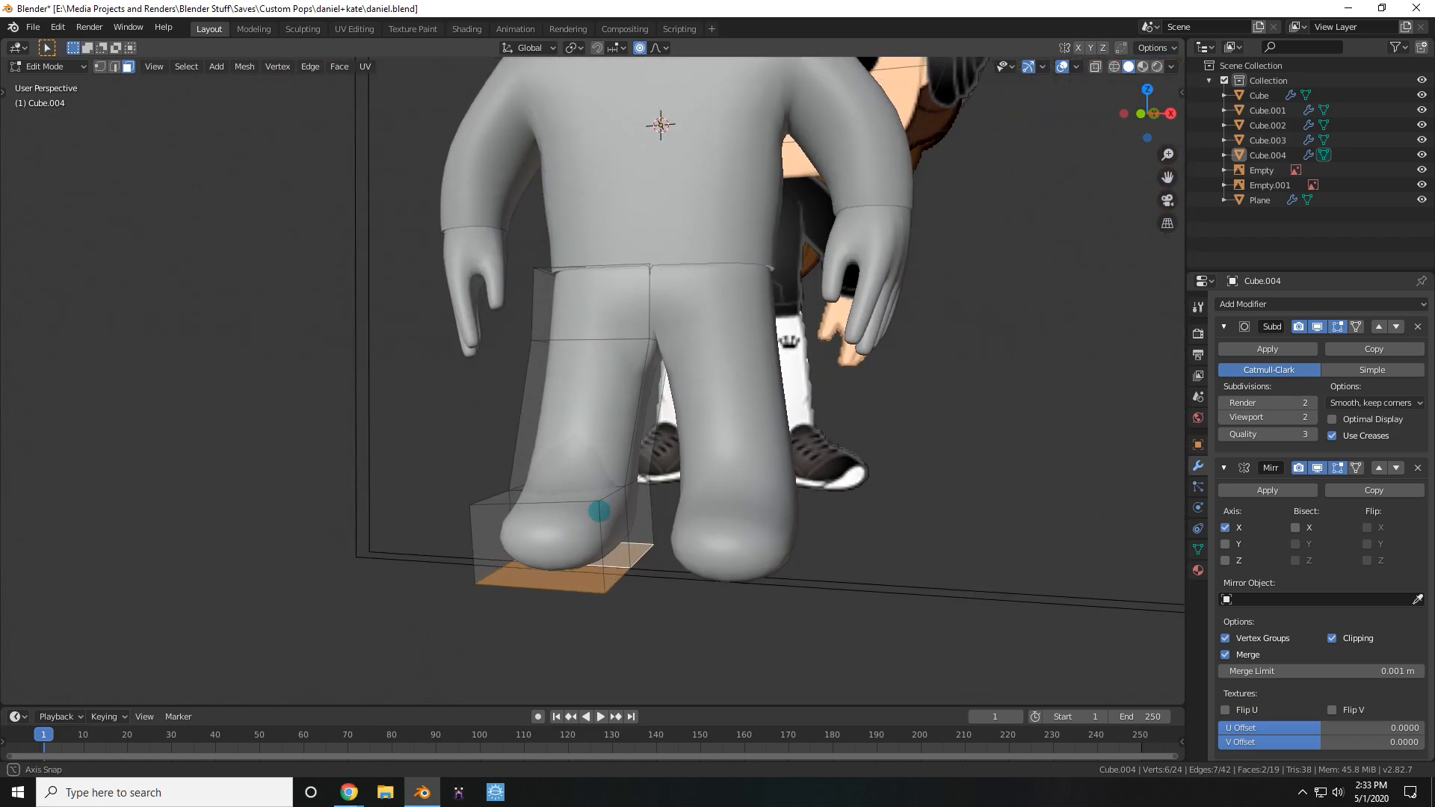
Start a new General scene holding only the default cube.
drag(659, 366, 646, 348)
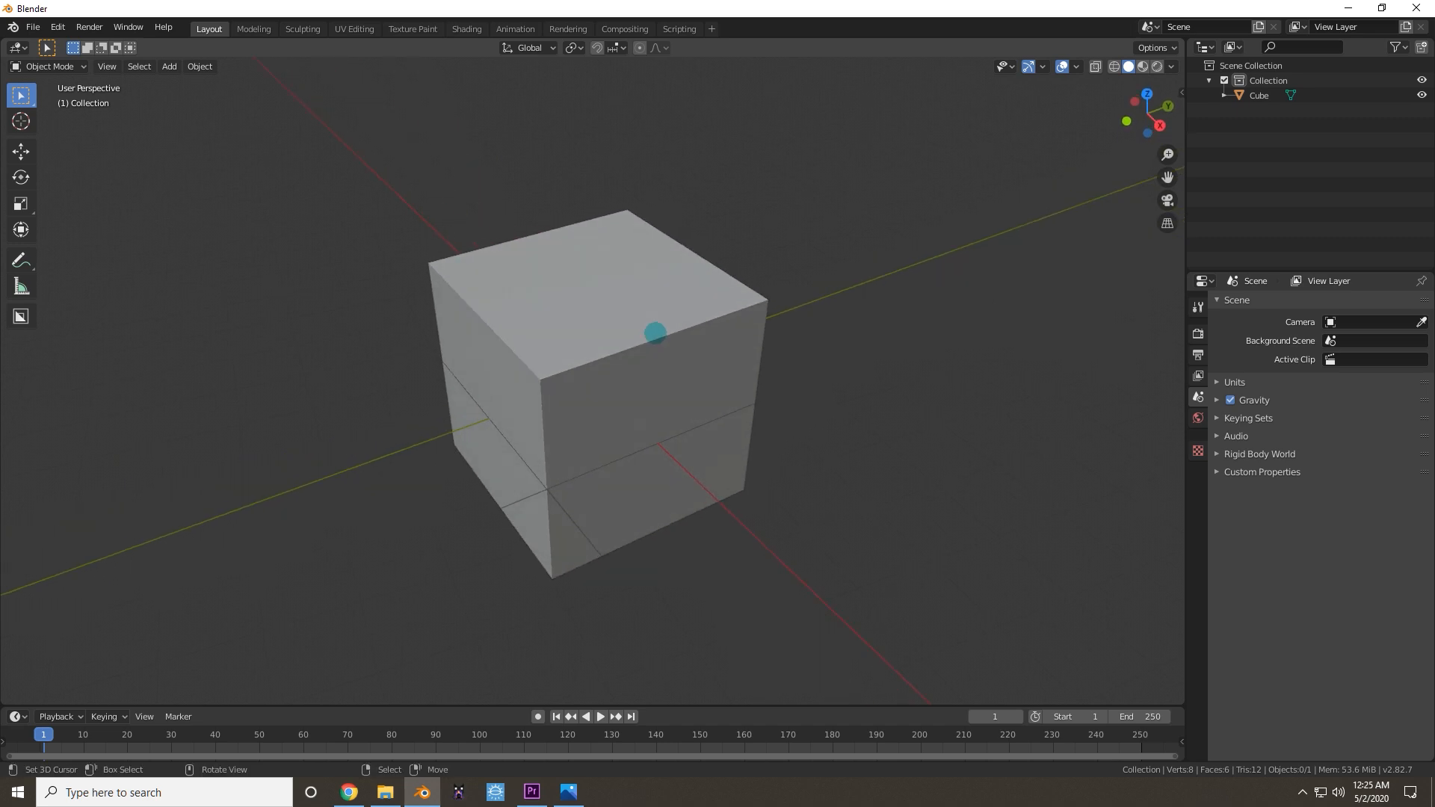
Bend the solidified shell into a hair mass, then crease hair strands in Sculpting with Dyntopo.
key(Tab)
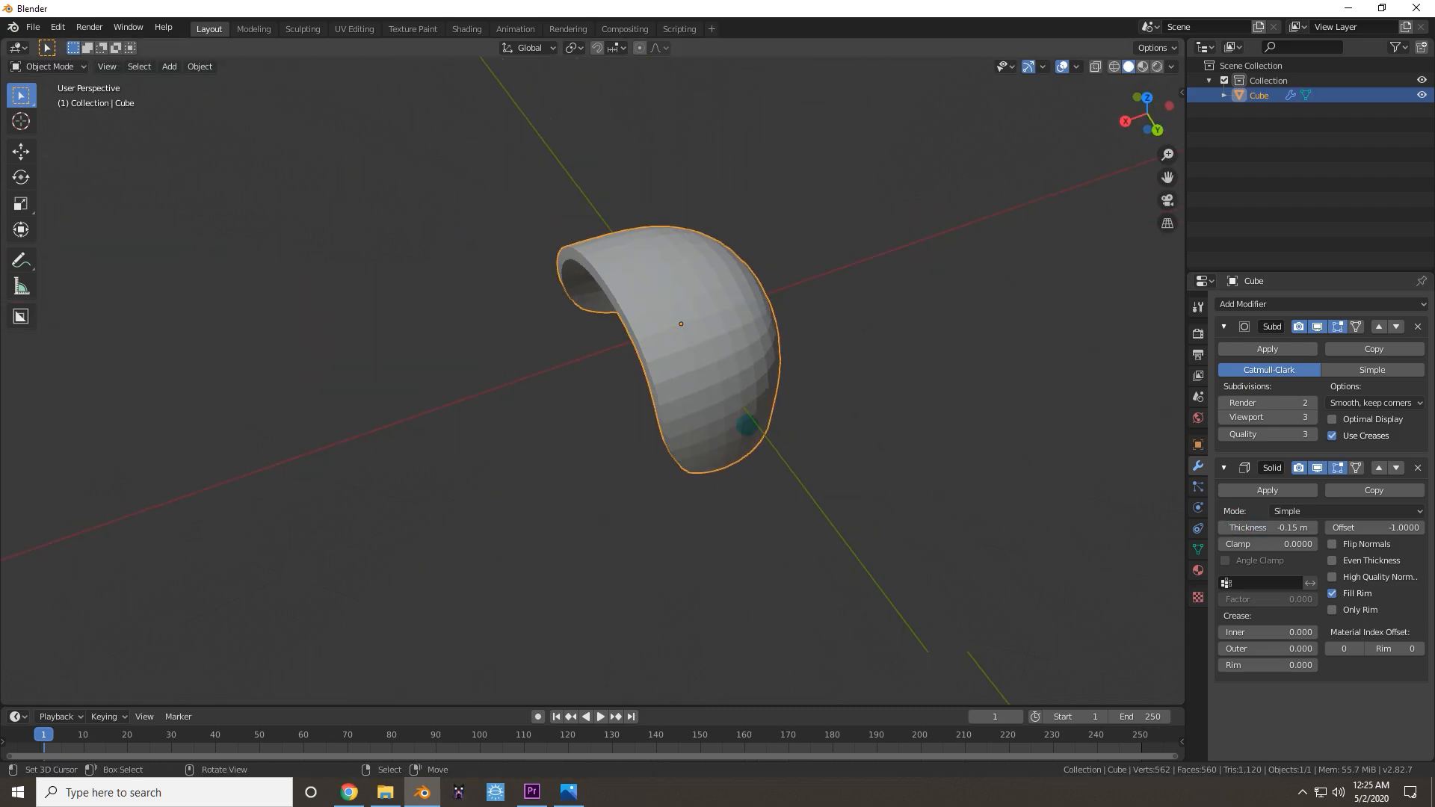
key(g)
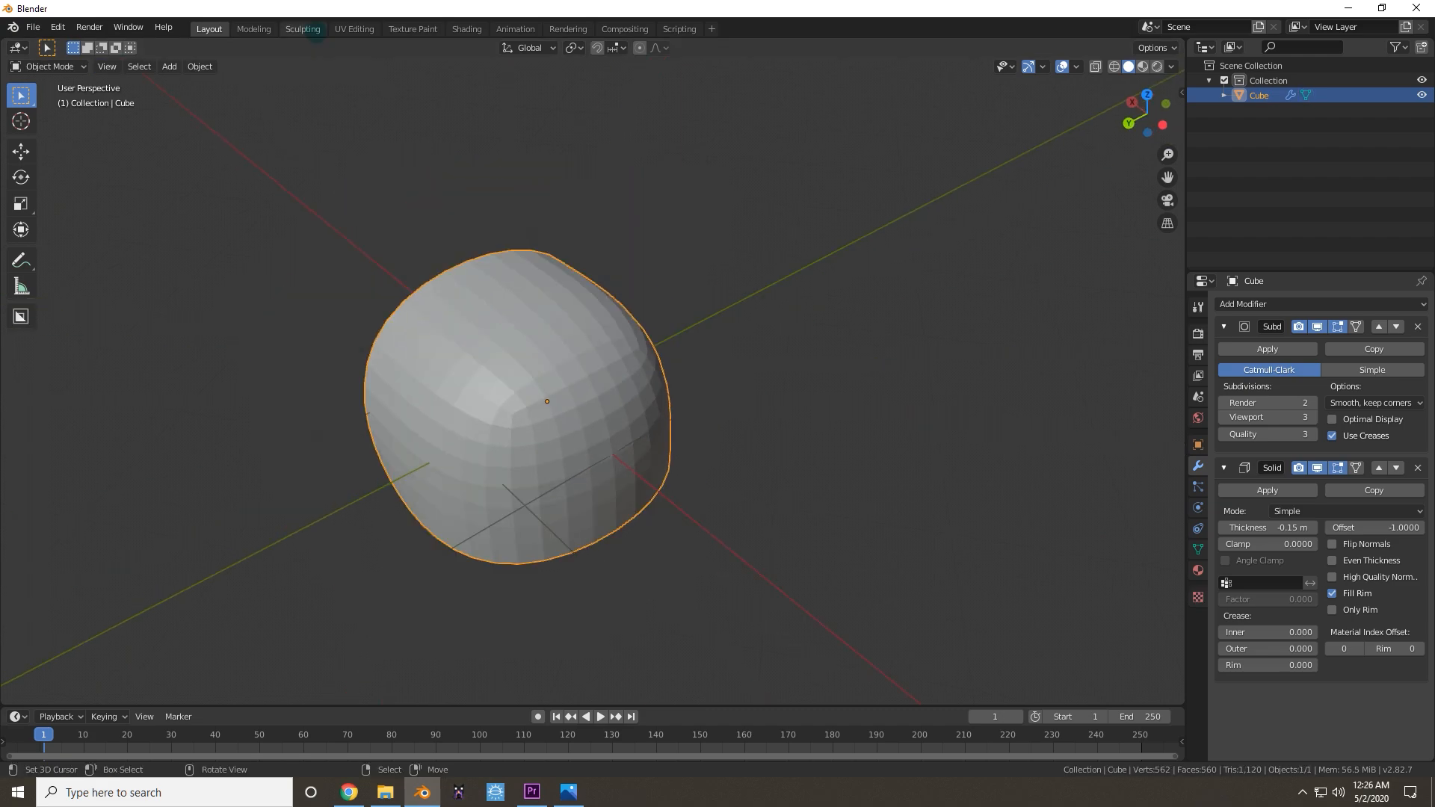
click(302, 29)
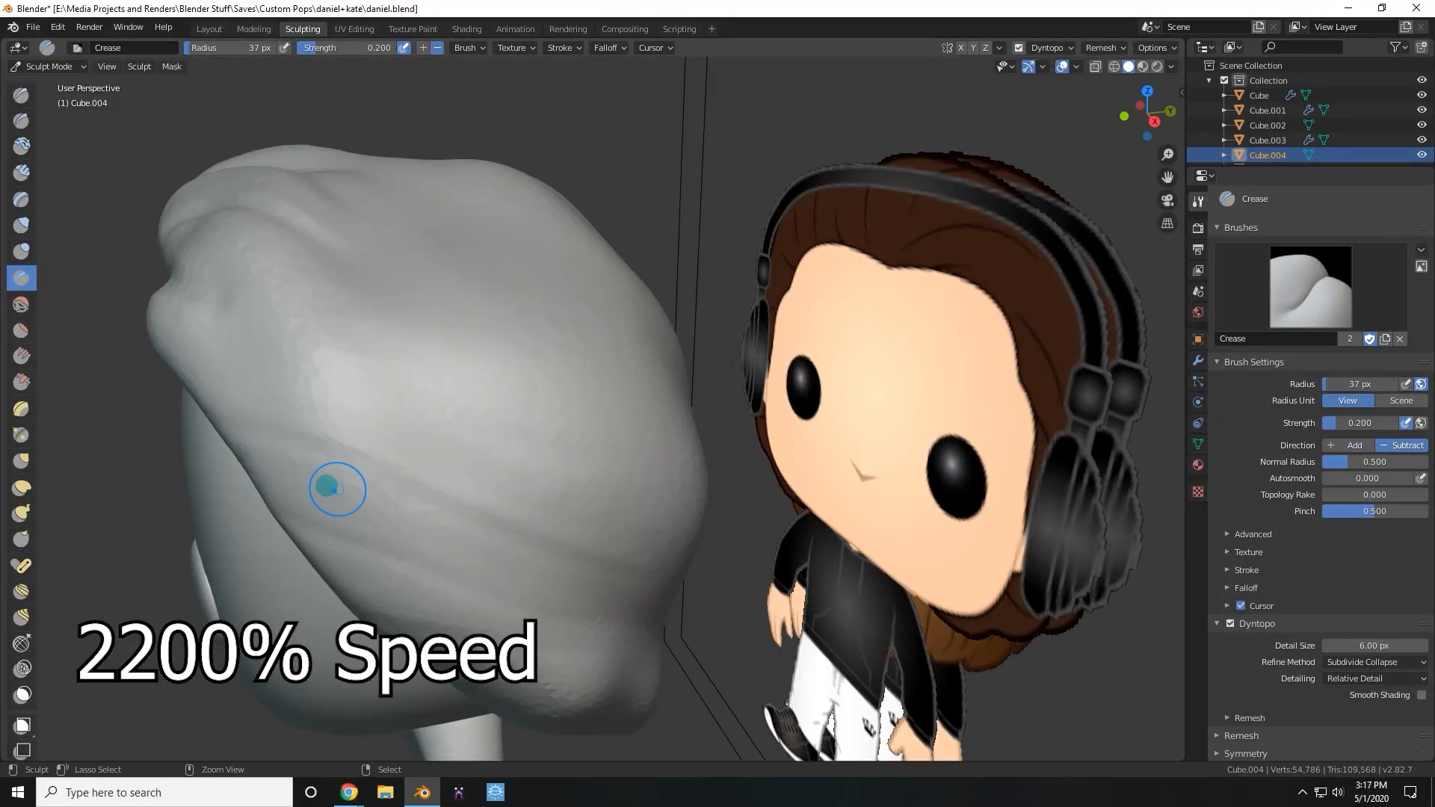
click(208, 28)
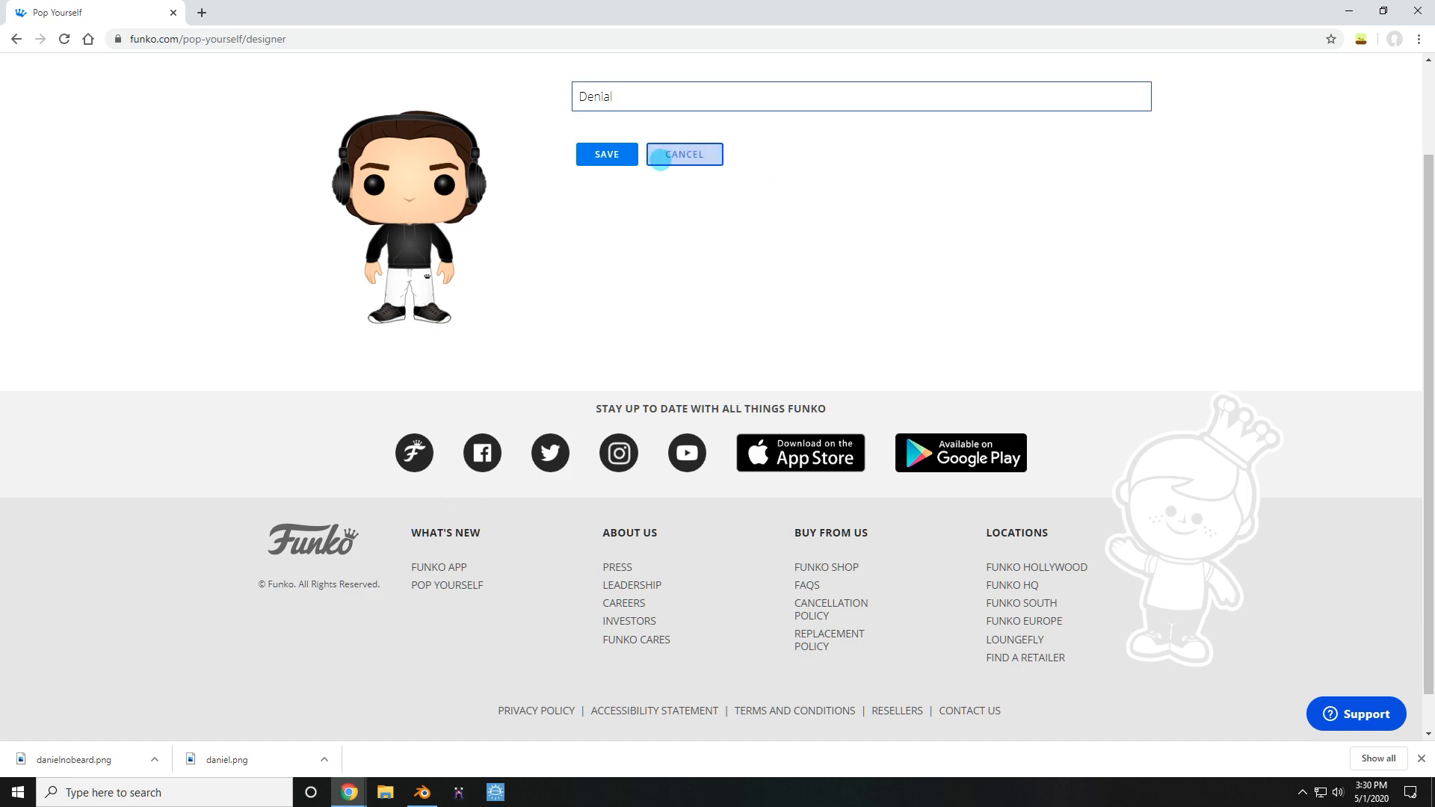
Cancel the Pop Yourself naming prompt, leaving the finished figure design on view.
click(420, 792)
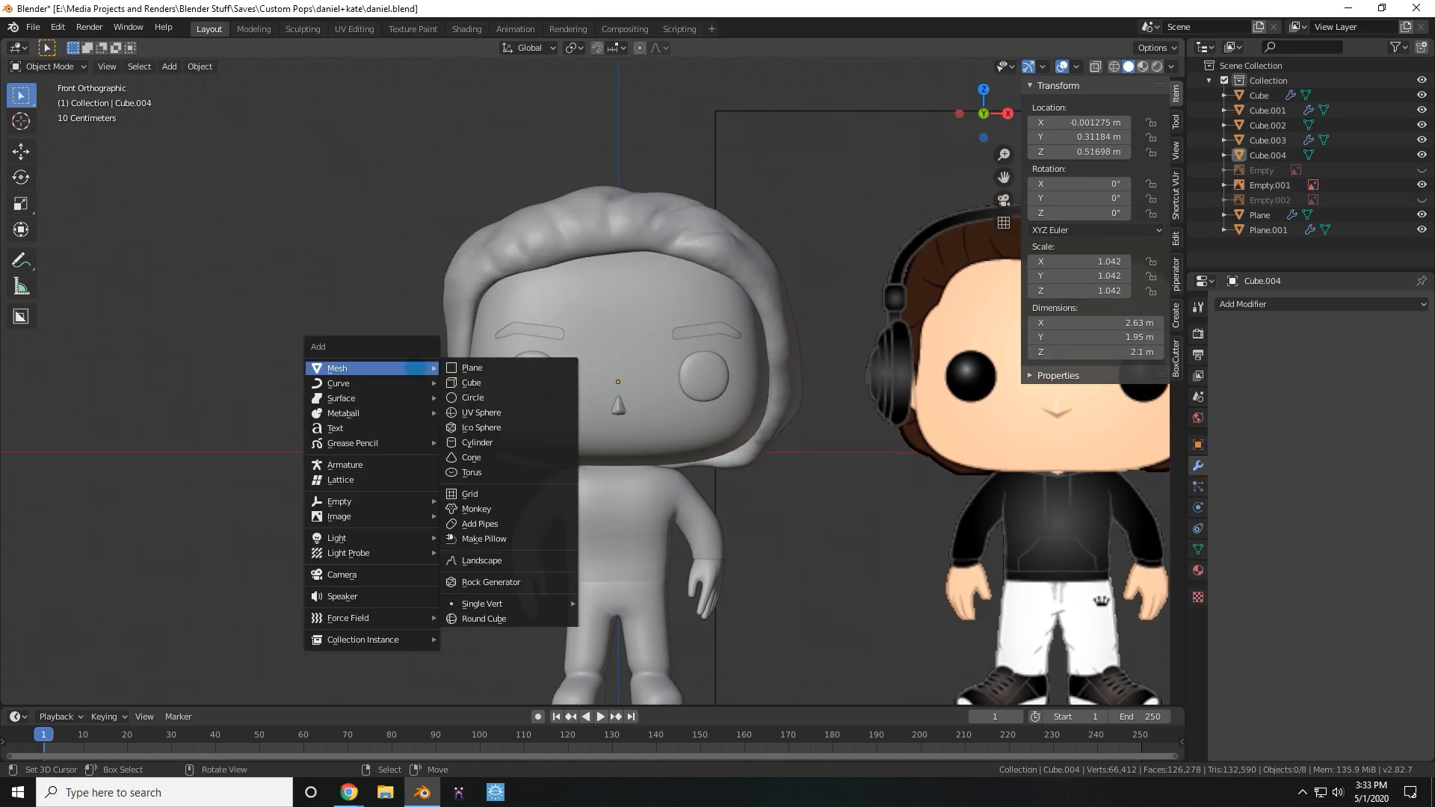
Add a cylinder, scale it into a ringed ear cup with headband, and resume sculpting.
click(475, 443)
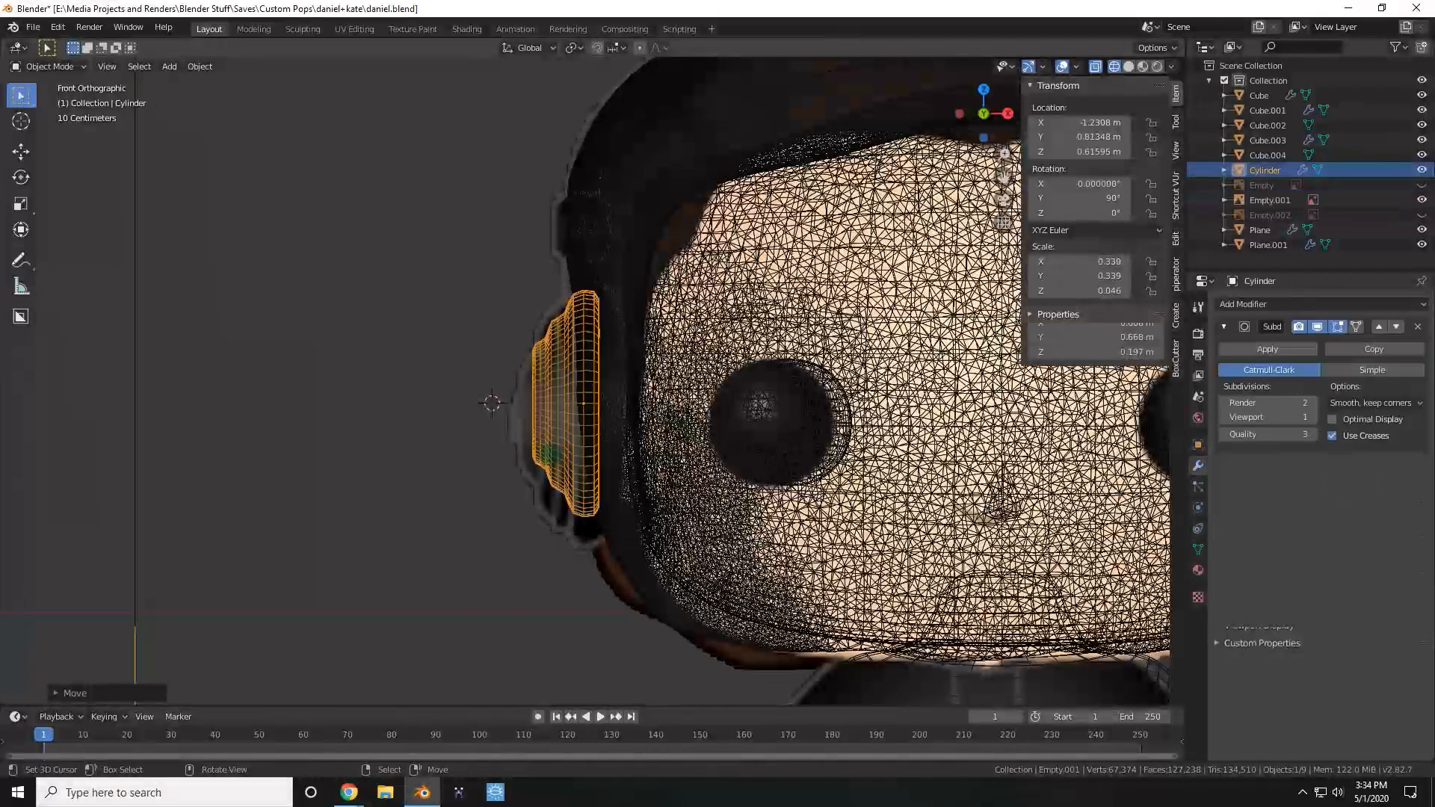
key(s)
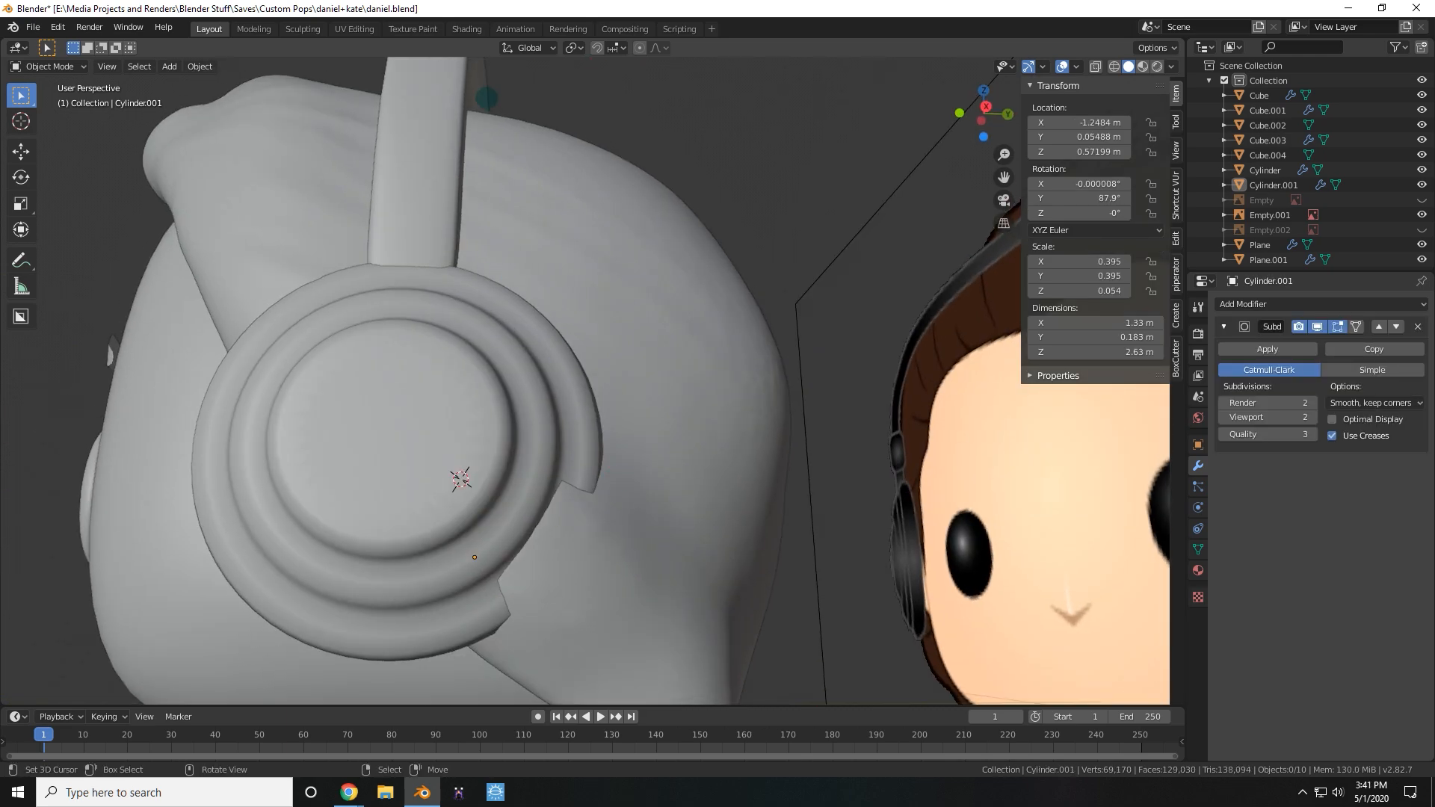
click(302, 28)
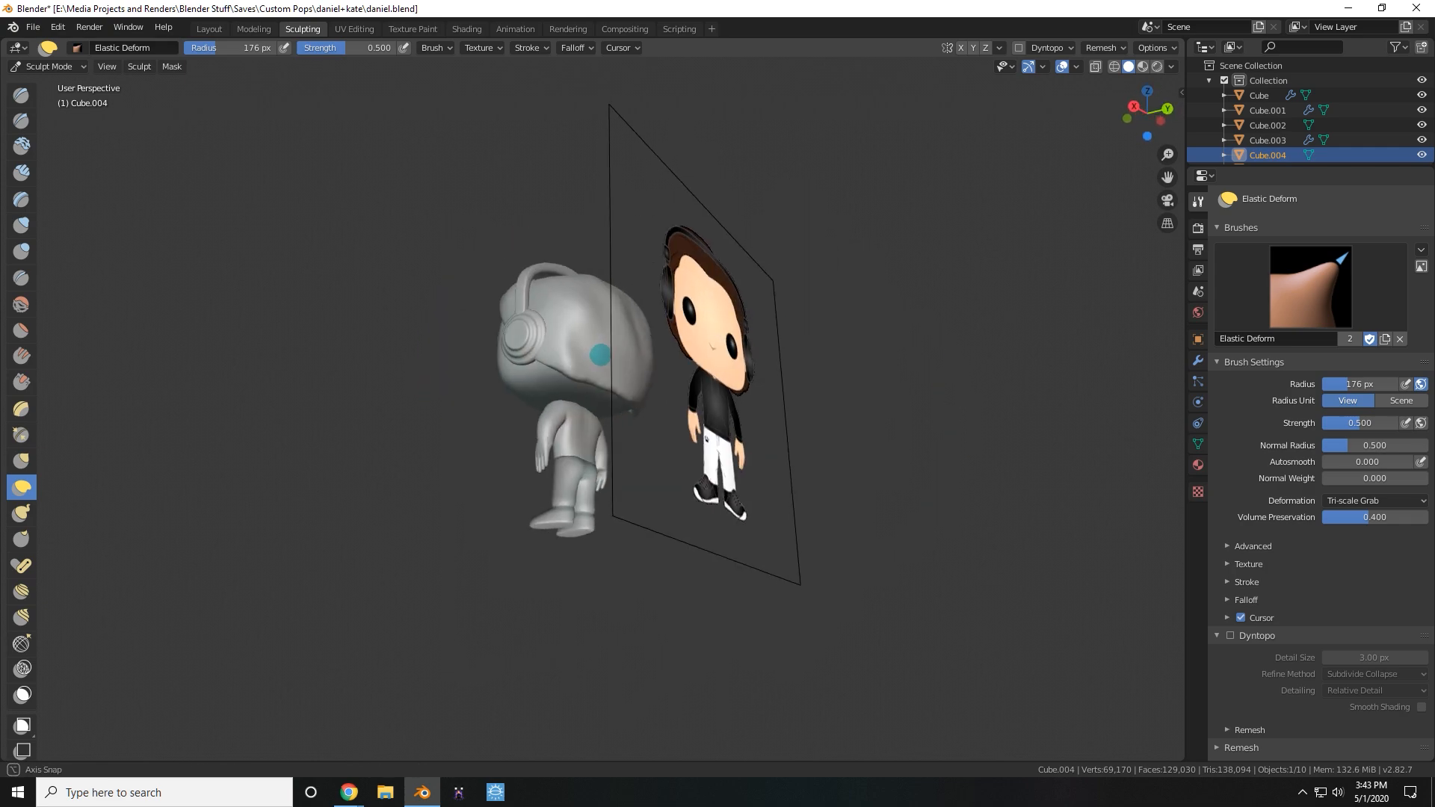
Add a plane, scale it into a large floor under the figure and edit it.
click(208, 28)
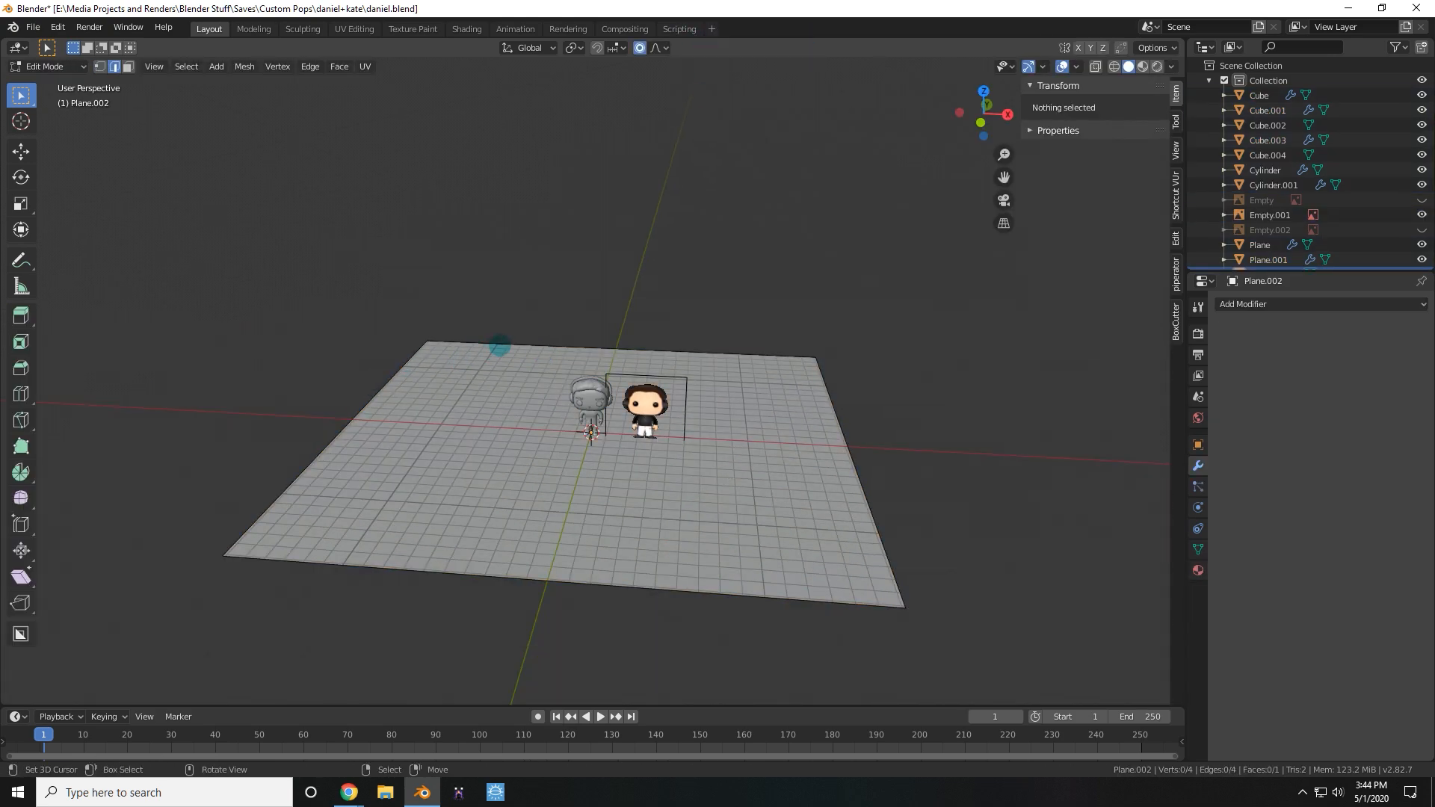
Extrude the floor's back edges into bevel-rounded walls and add an area light.
drag(503, 345, 662, 242)
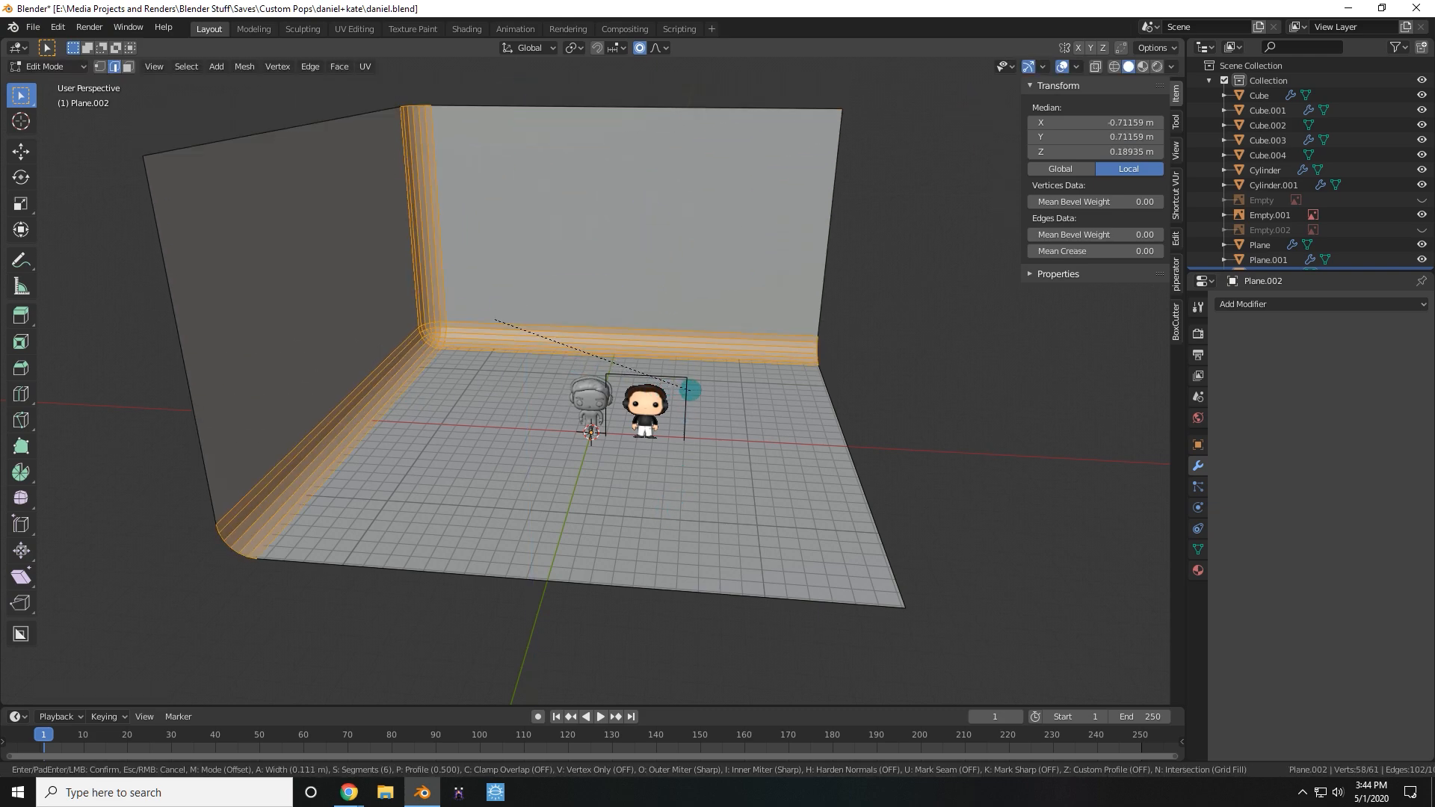
key(Tab)
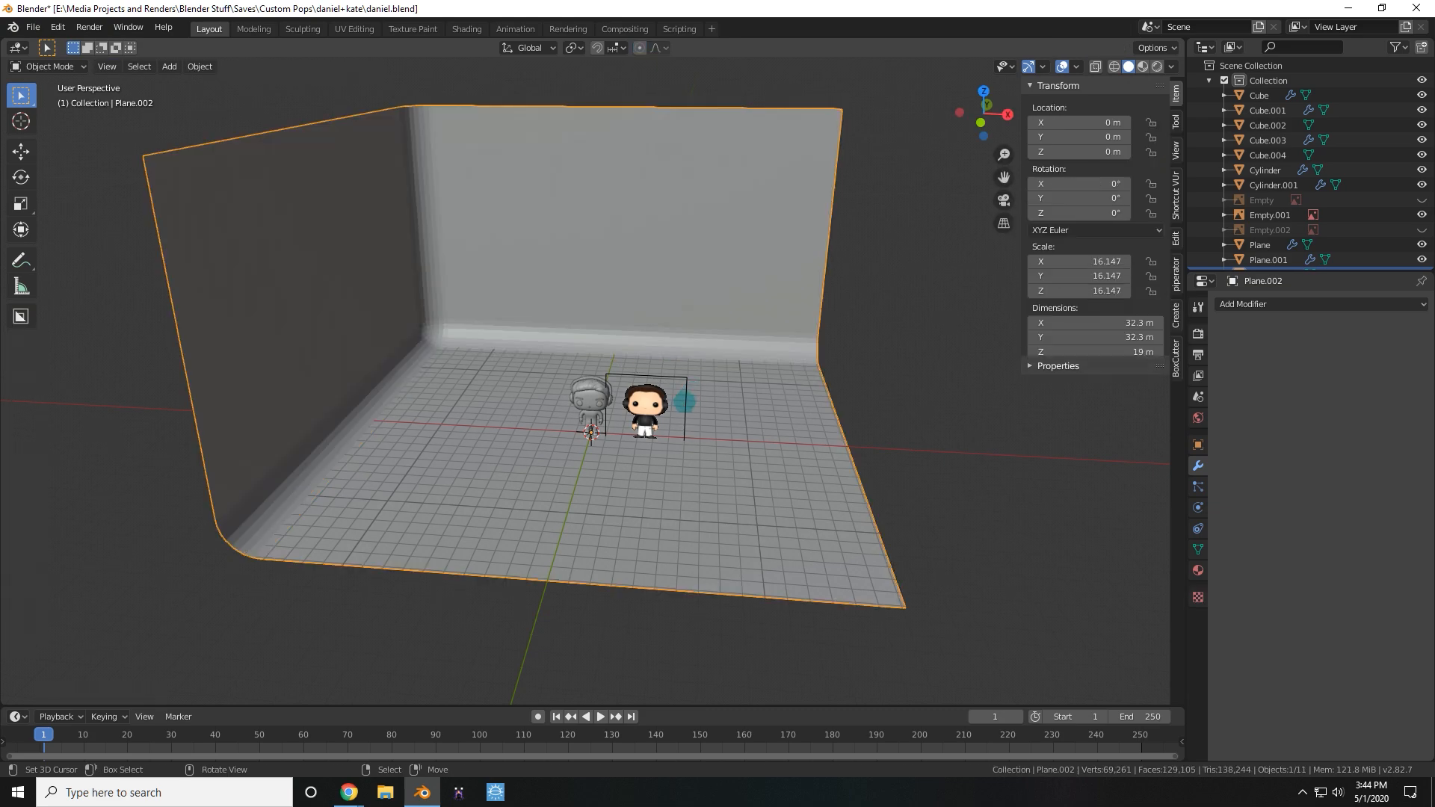
click(198, 66)
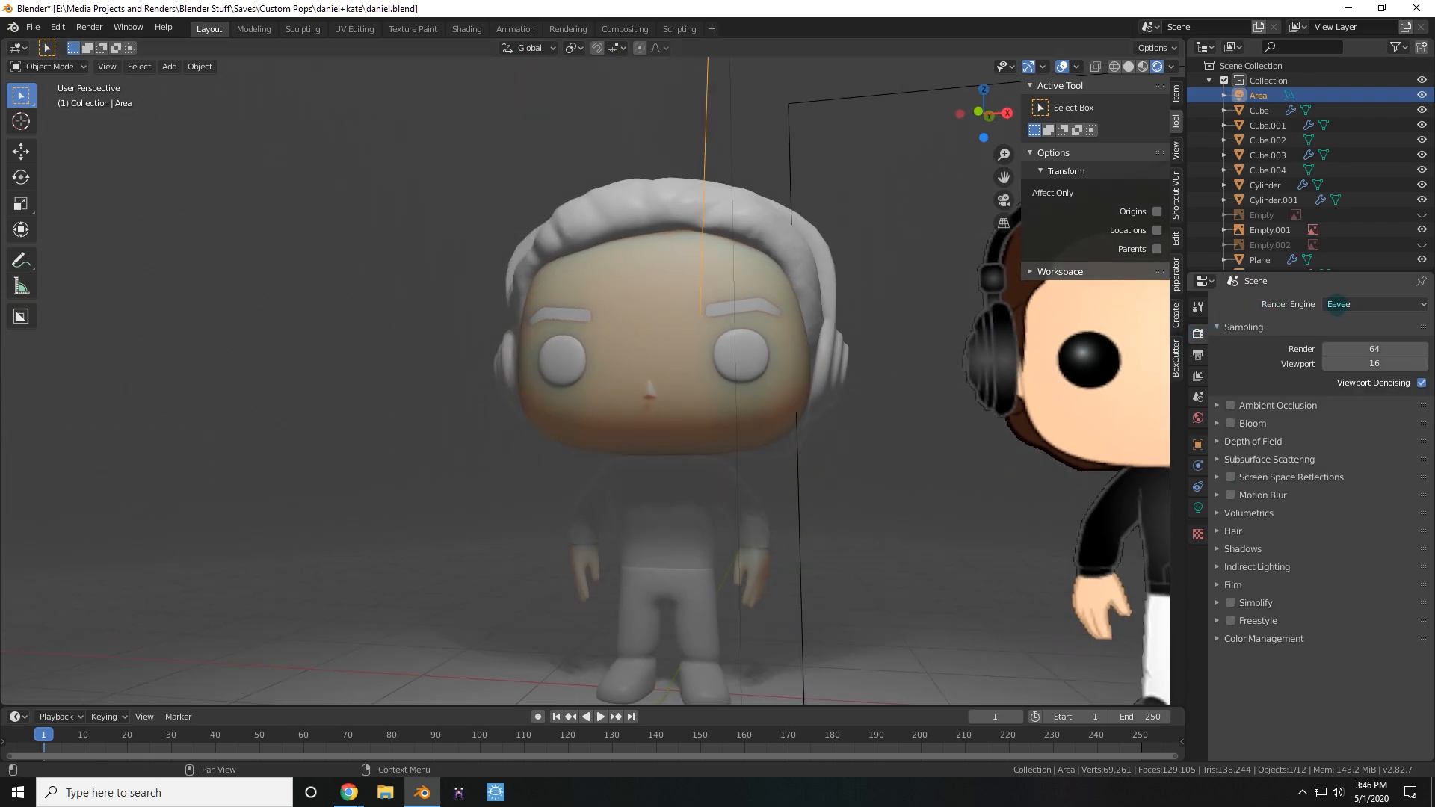
Set the eyes' base and subsurface colour to black and the hair to brown.
click(1372, 303)
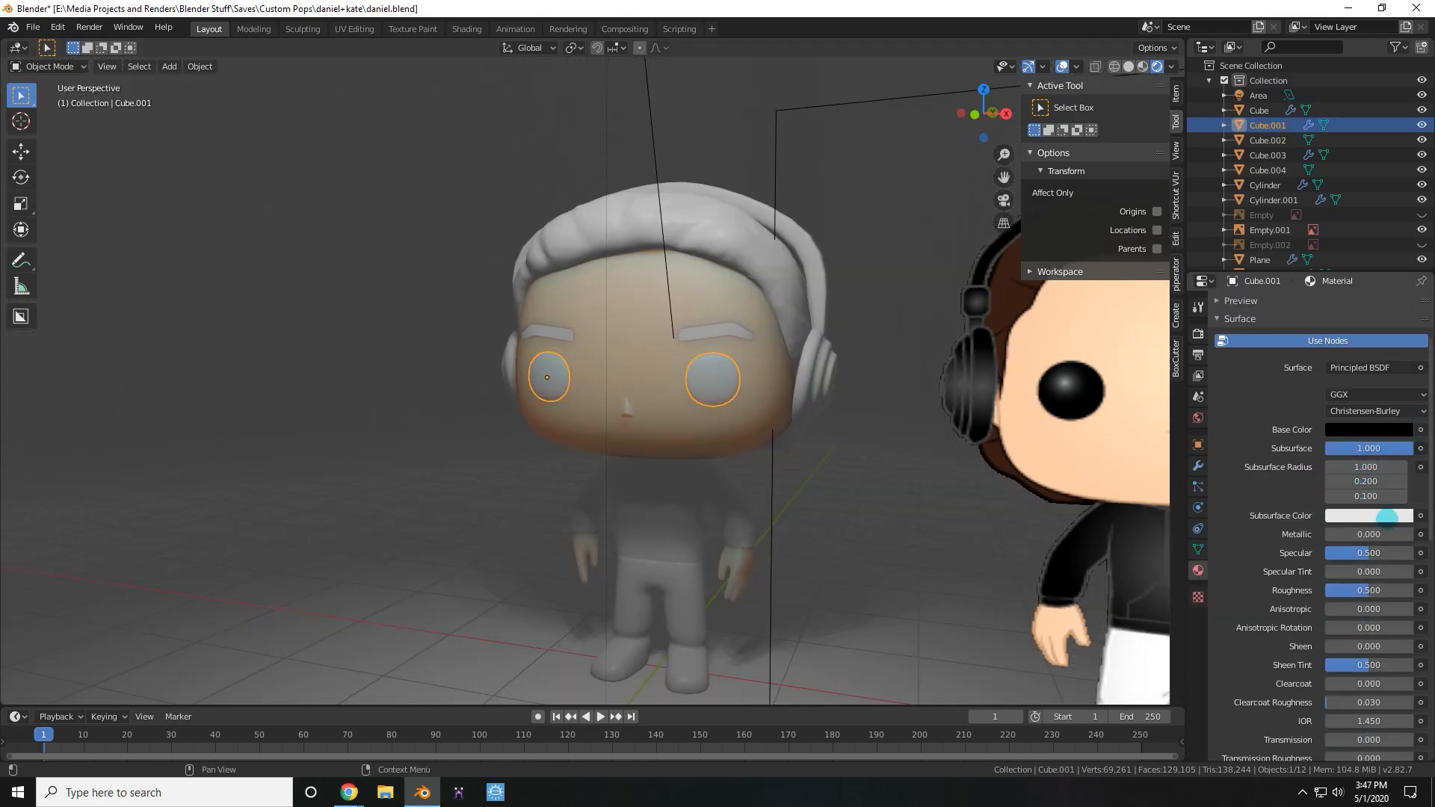
click(1368, 429)
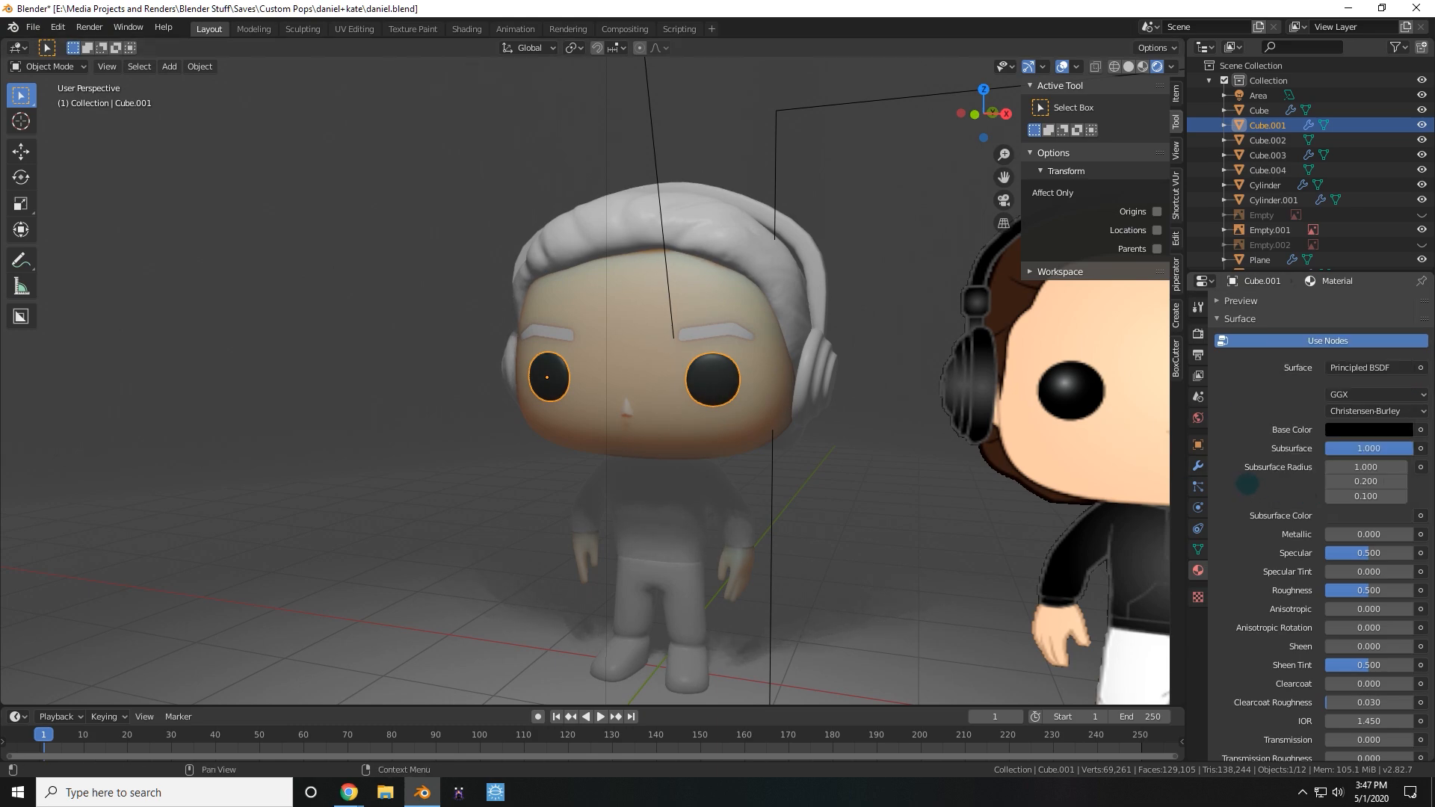
click(1368, 429)
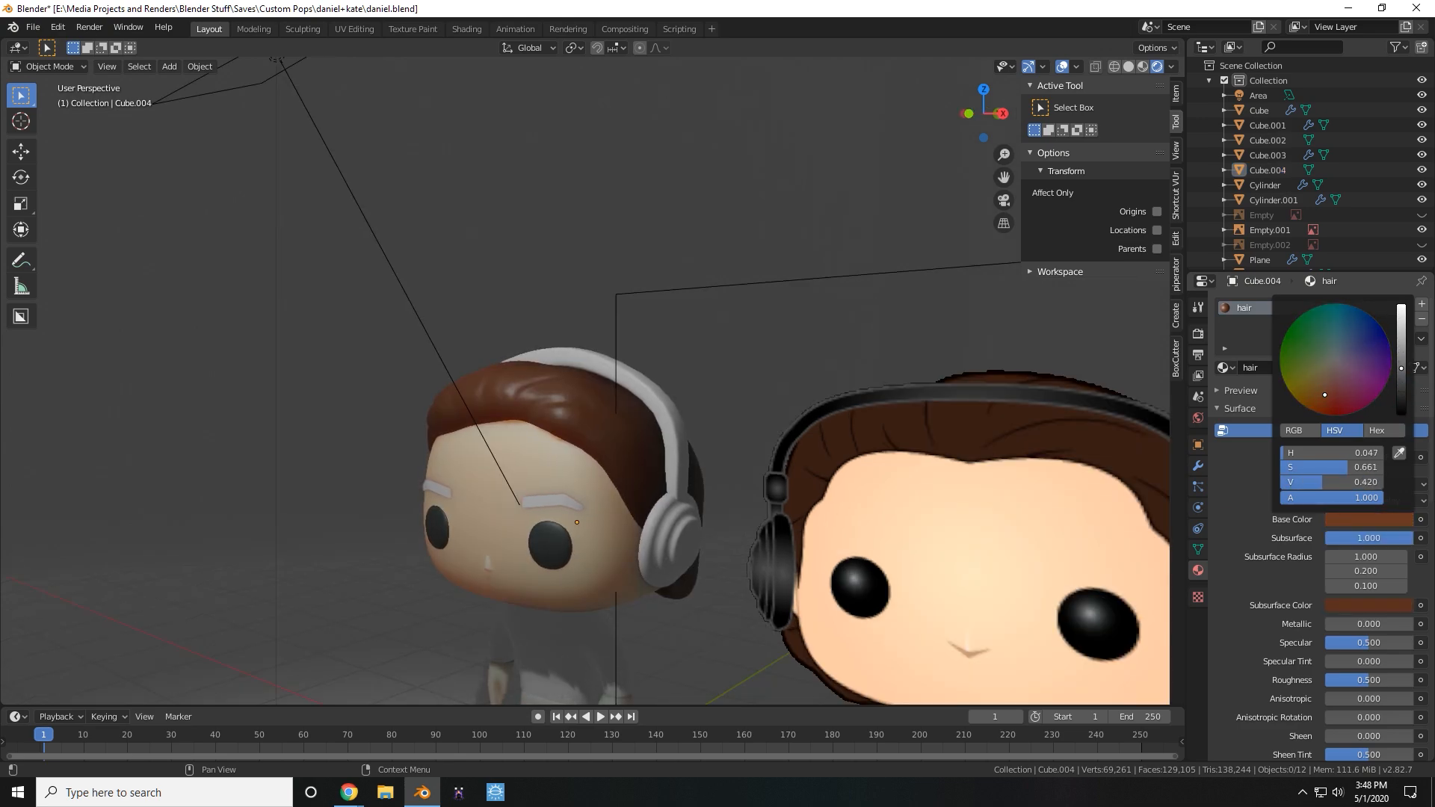
click(1303, 384)
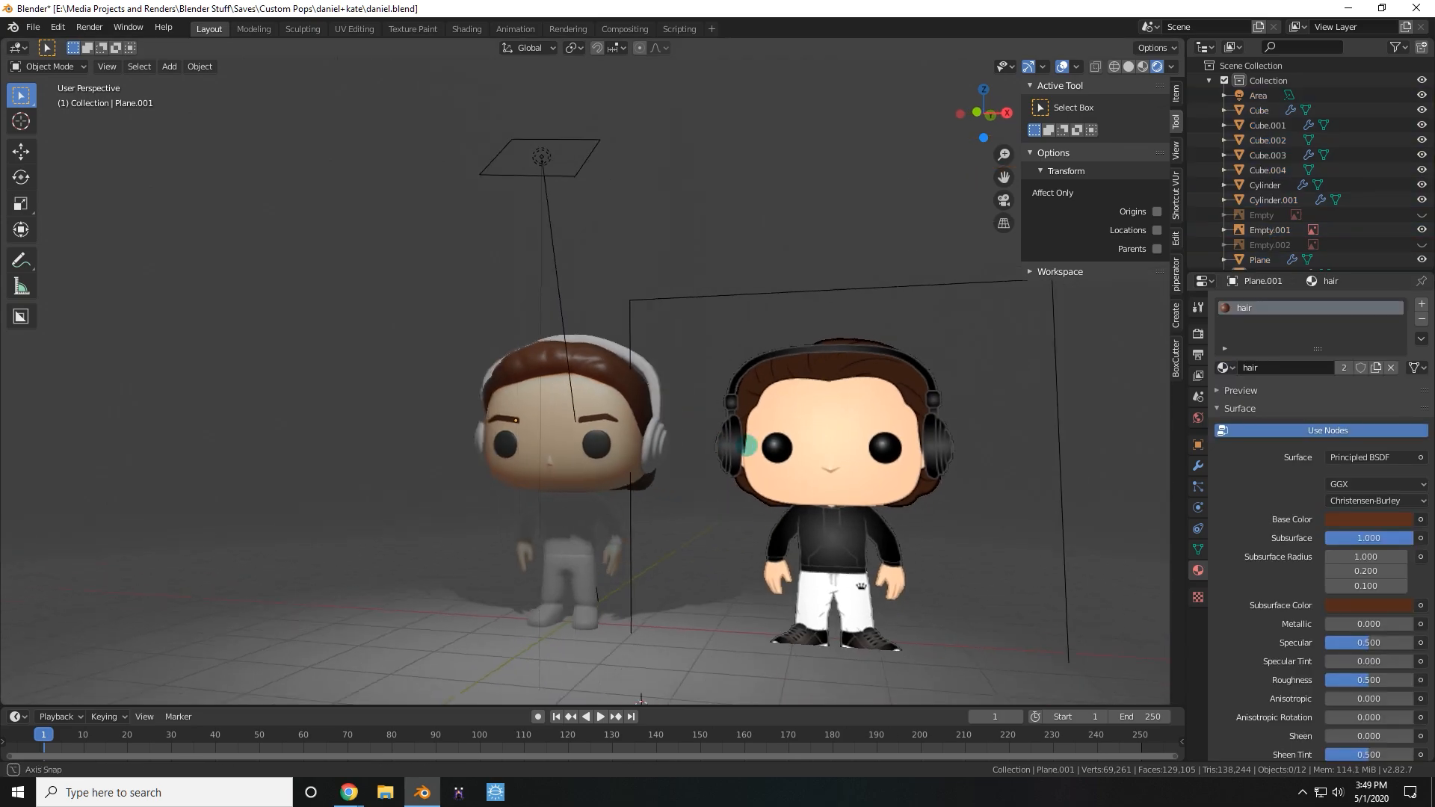
key(Tab)
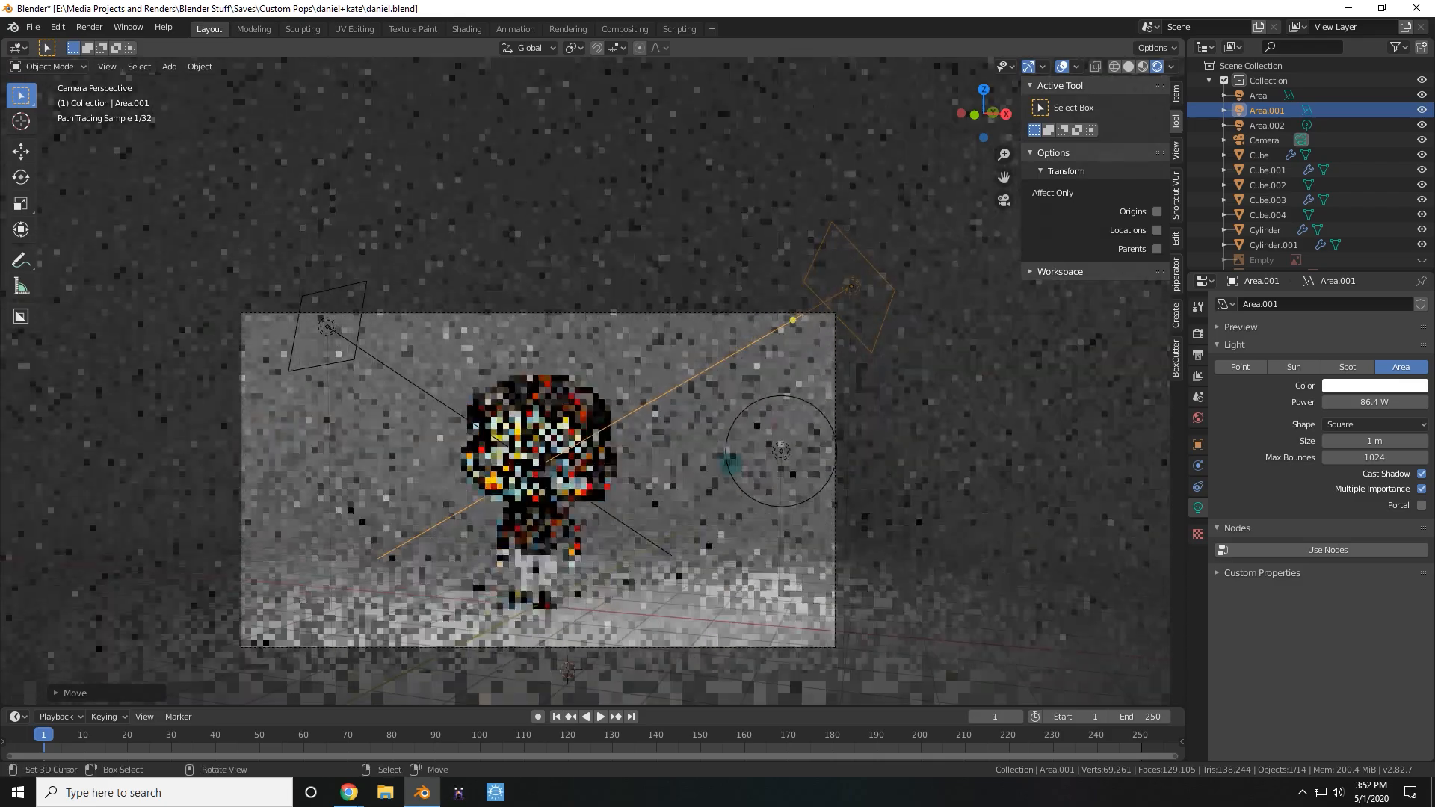
Load the daniel+kate file and switch to a Cycles Rendered preview of both figures.
click(1267, 124)
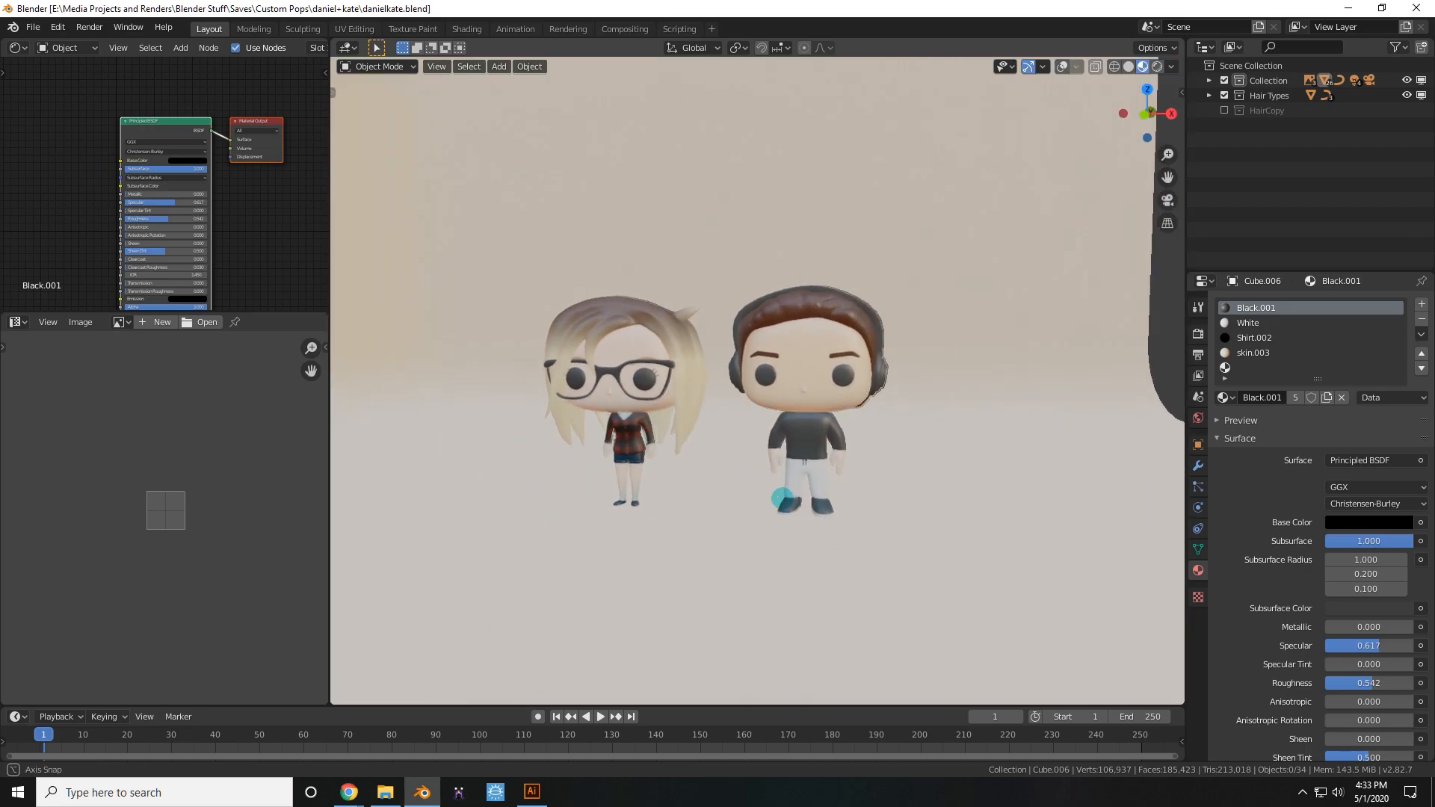
click(1155, 66)
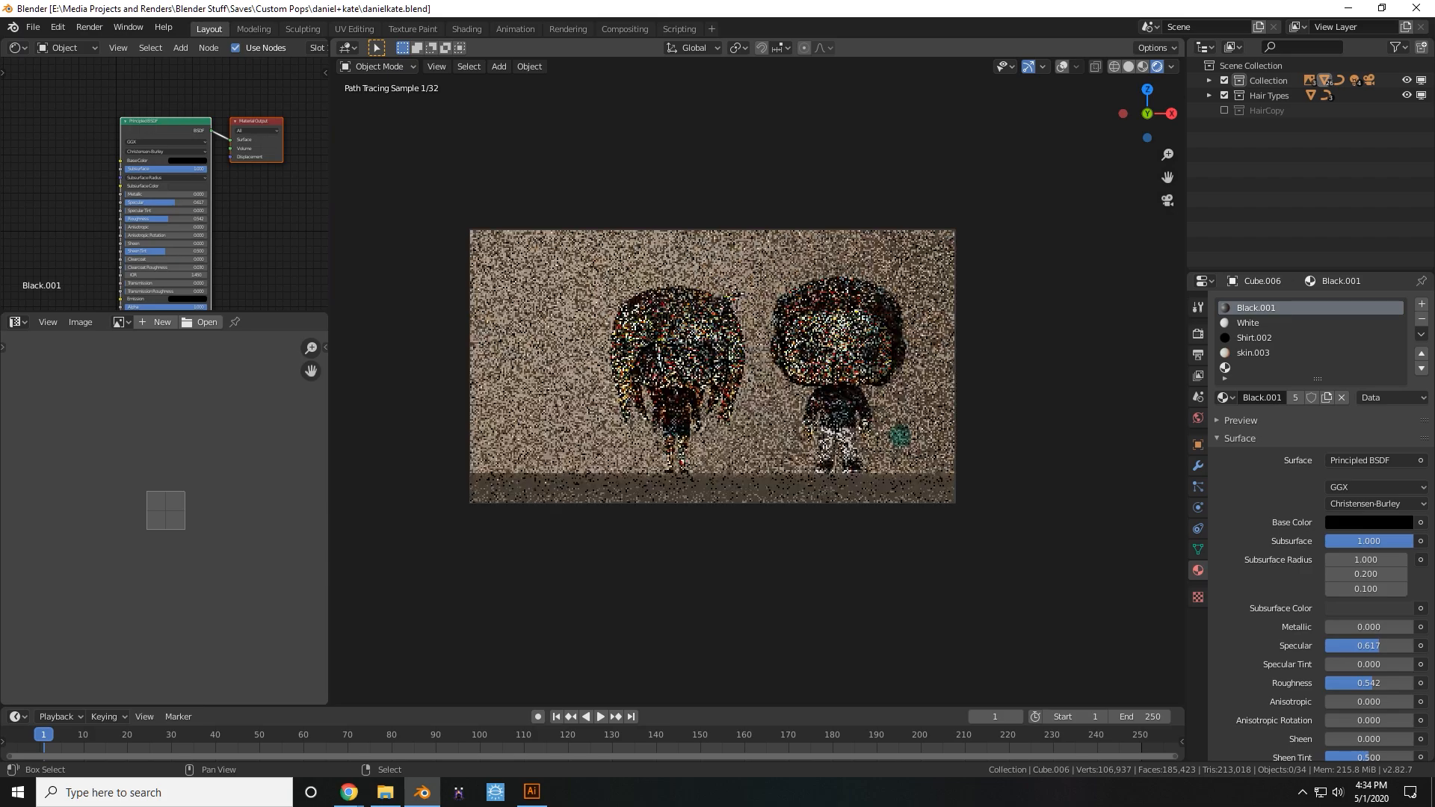